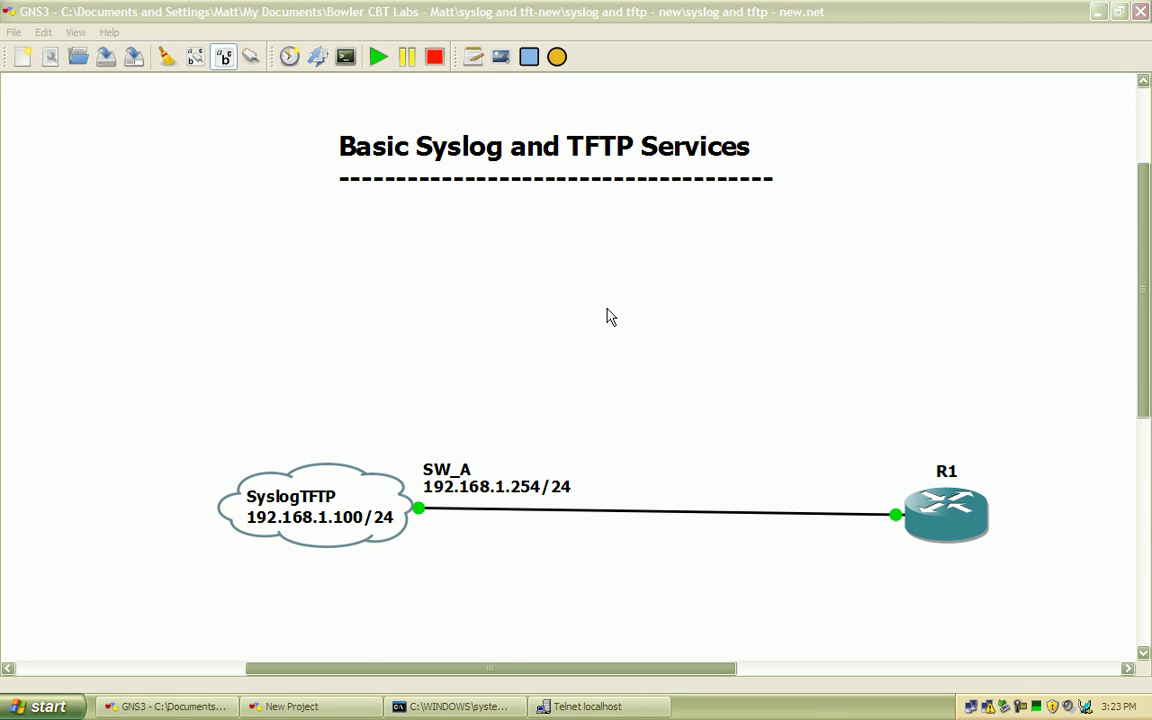
pyautogui.moveTo(602, 311)
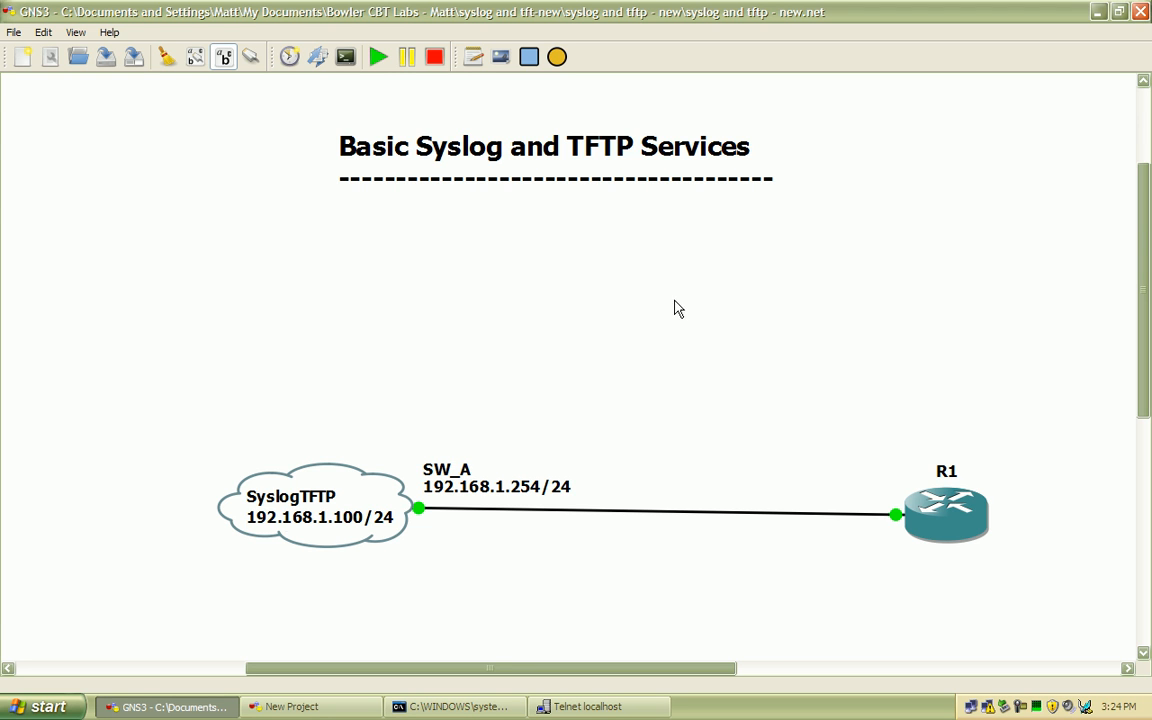
pyautogui.moveTo(653, 300)
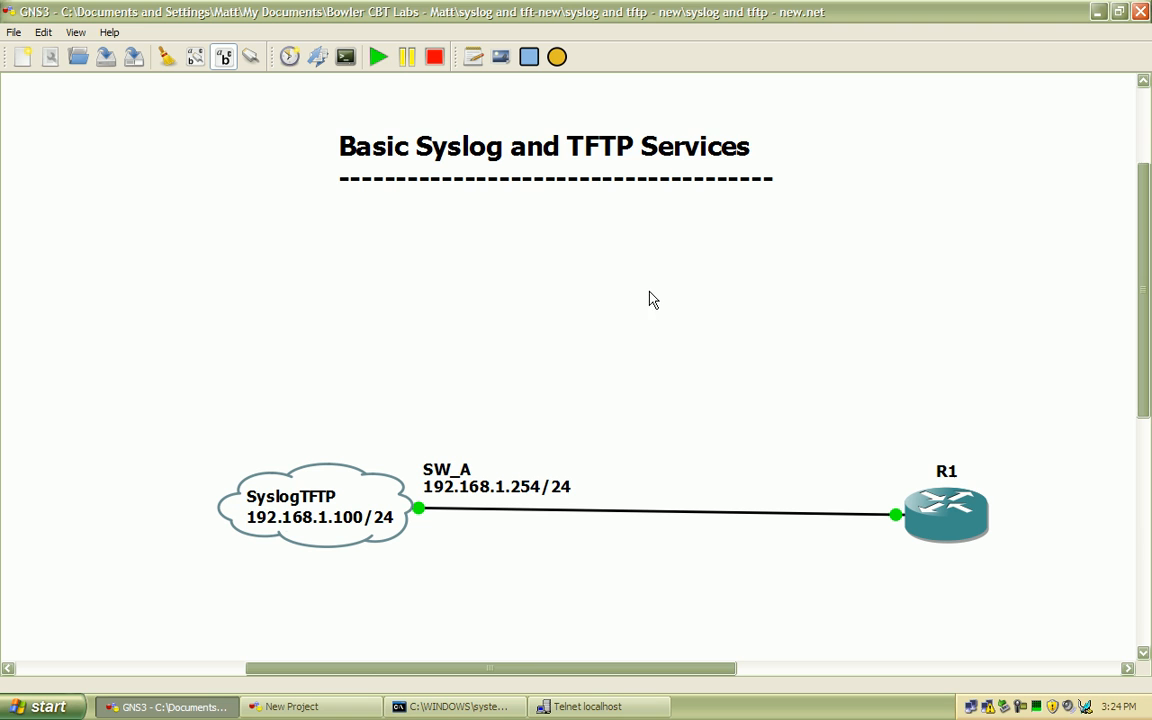
pyautogui.moveTo(652, 295)
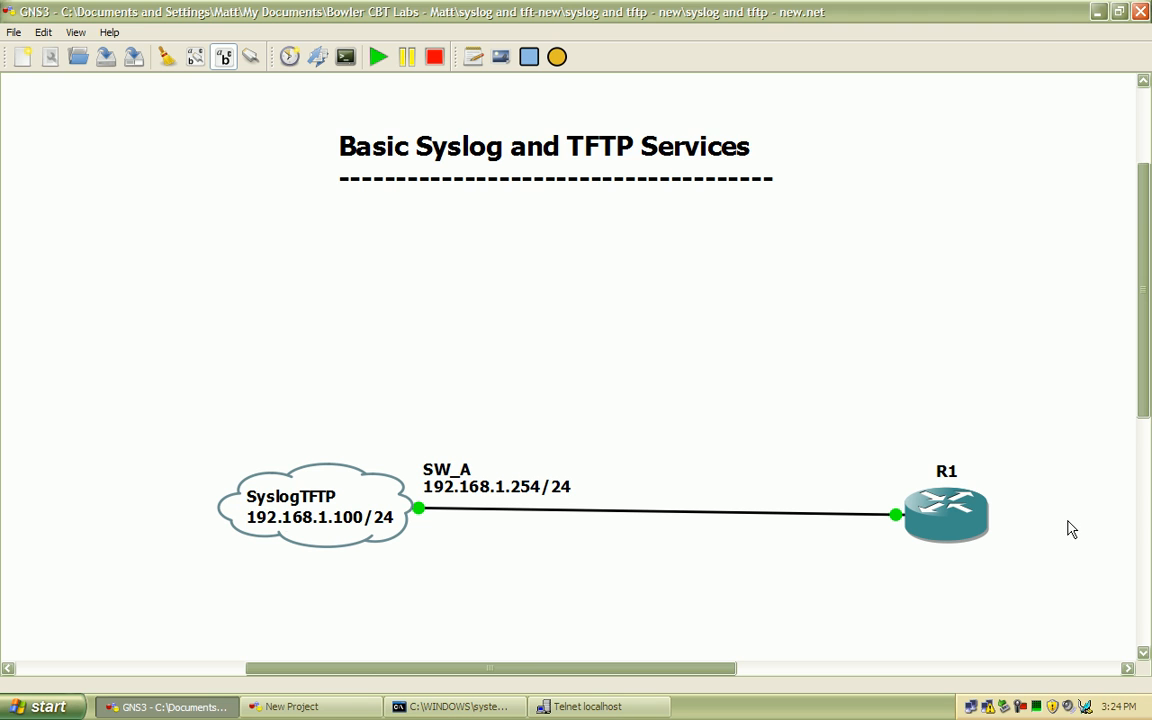
pyautogui.moveTo(975, 419)
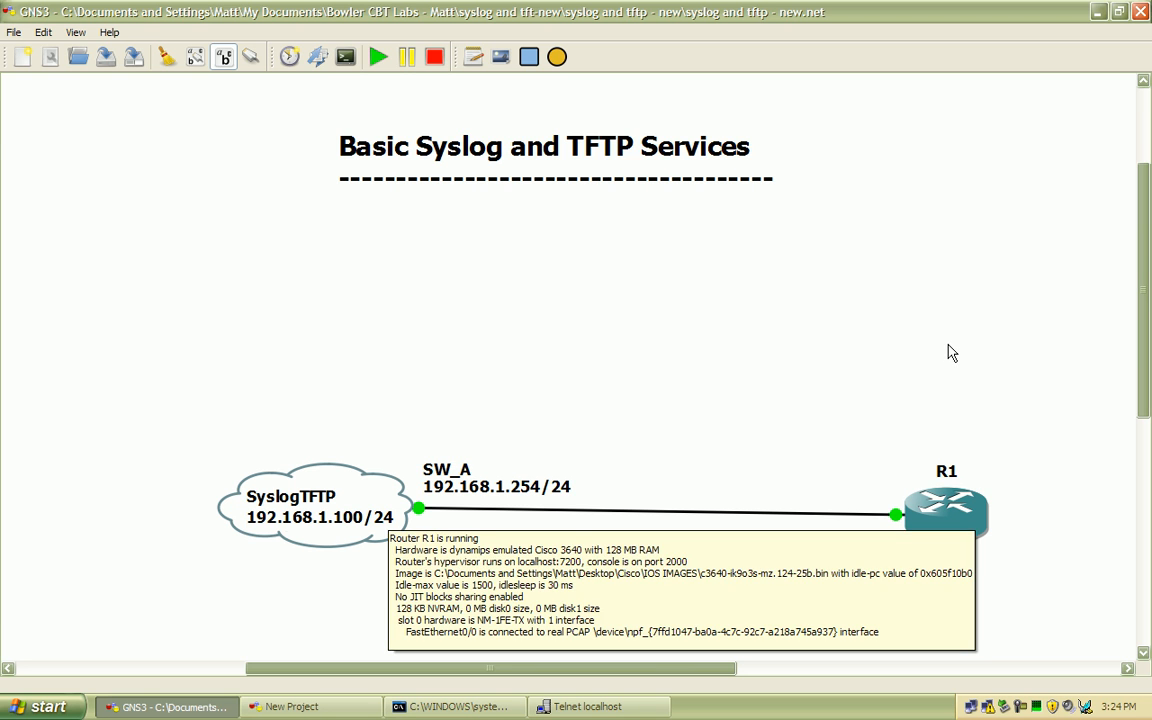
pyautogui.moveTo(911, 277)
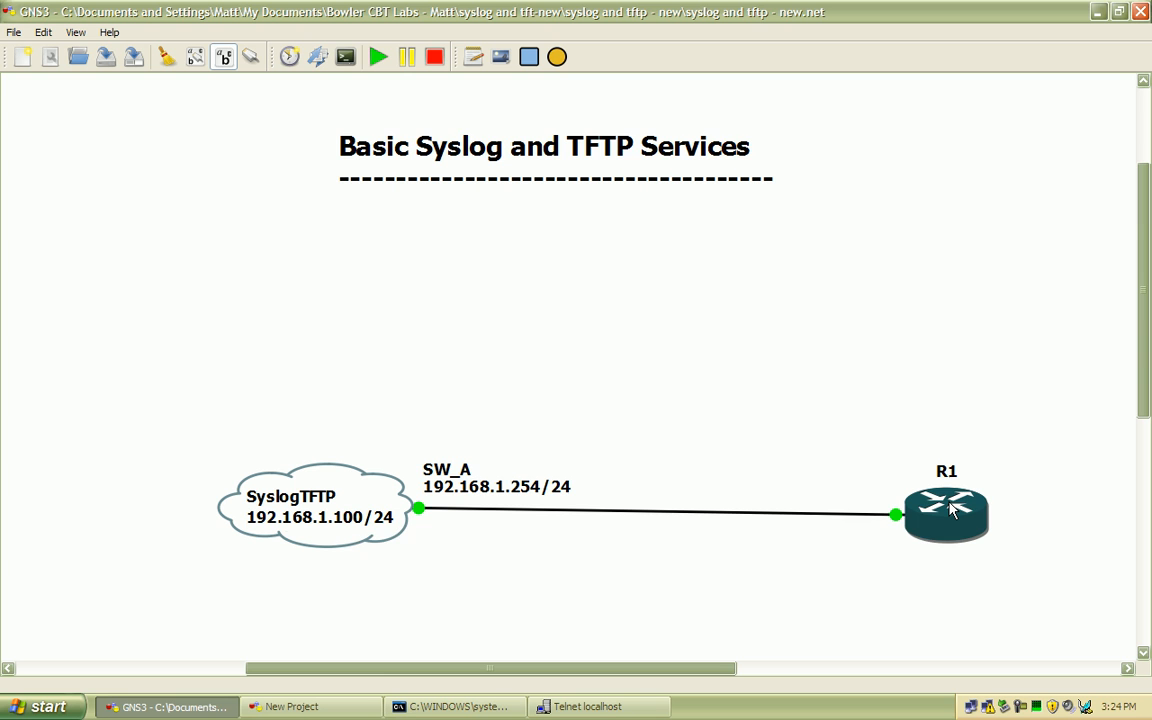
pyautogui.moveTo(945, 515)
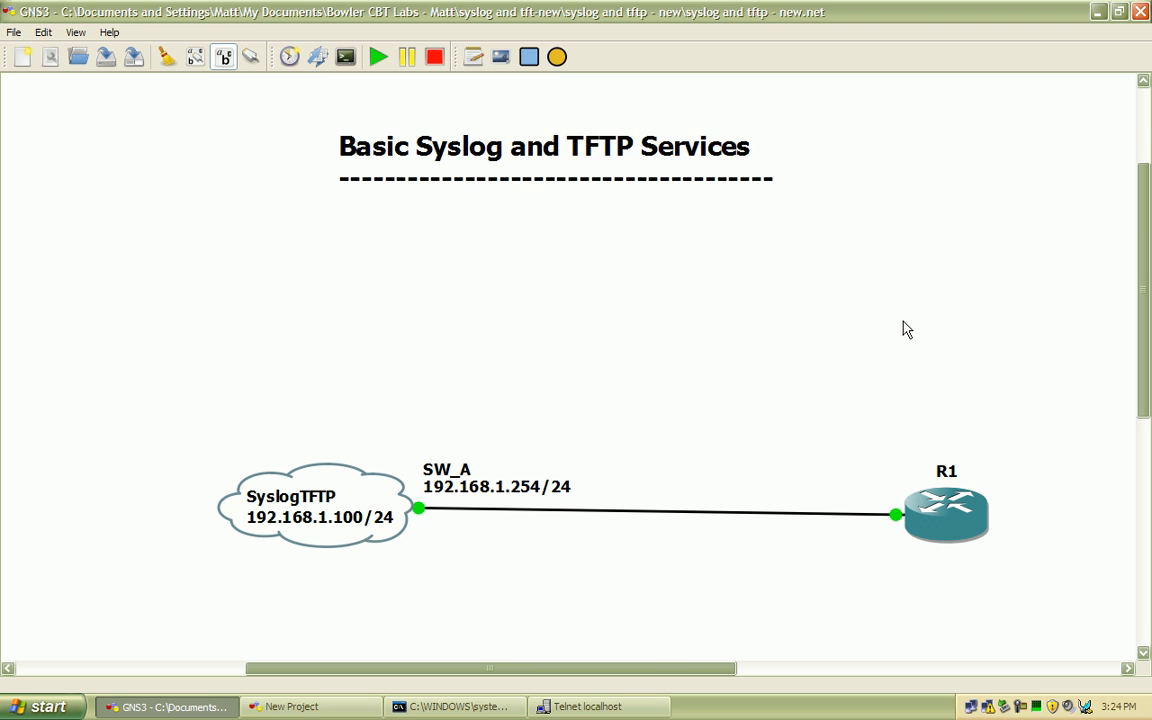
pyautogui.moveTo(880, 312)
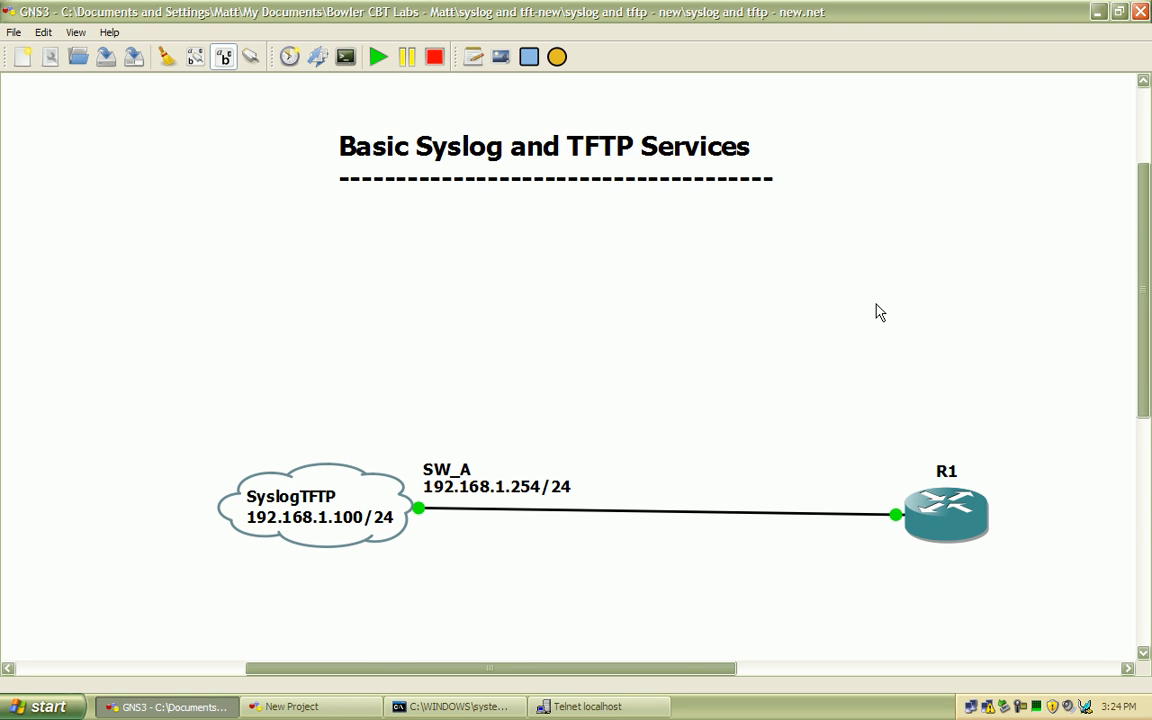
pyautogui.moveTo(1005, 378)
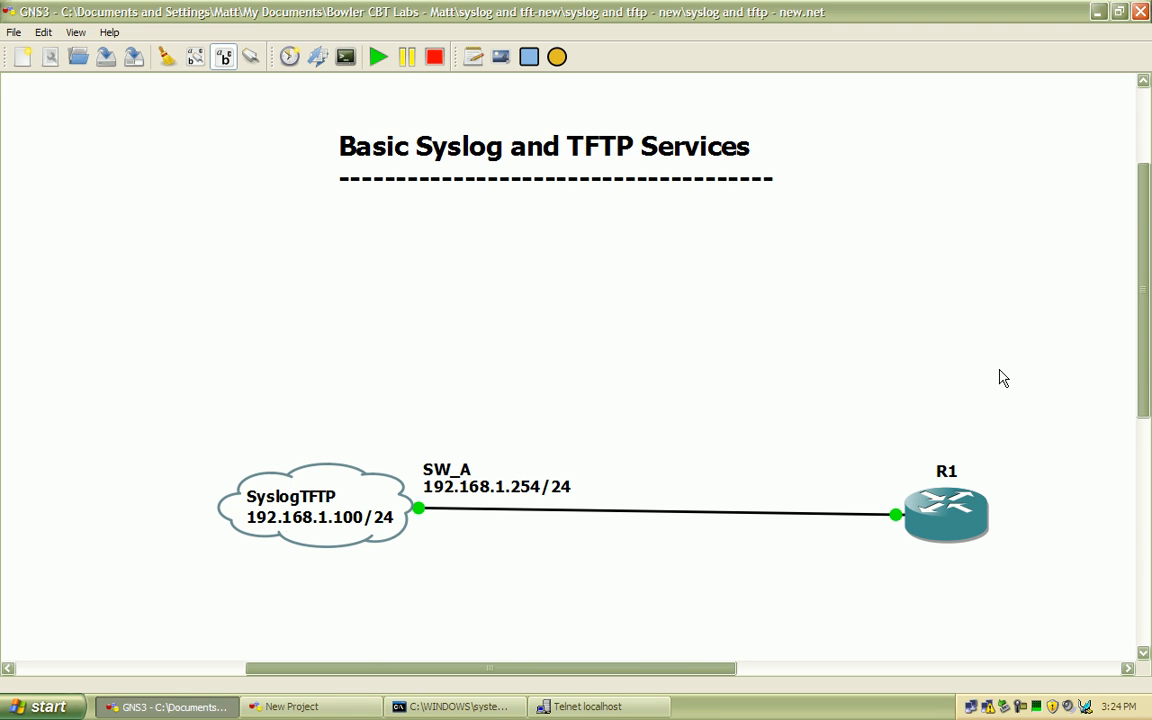
pyautogui.moveTo(1007, 378)
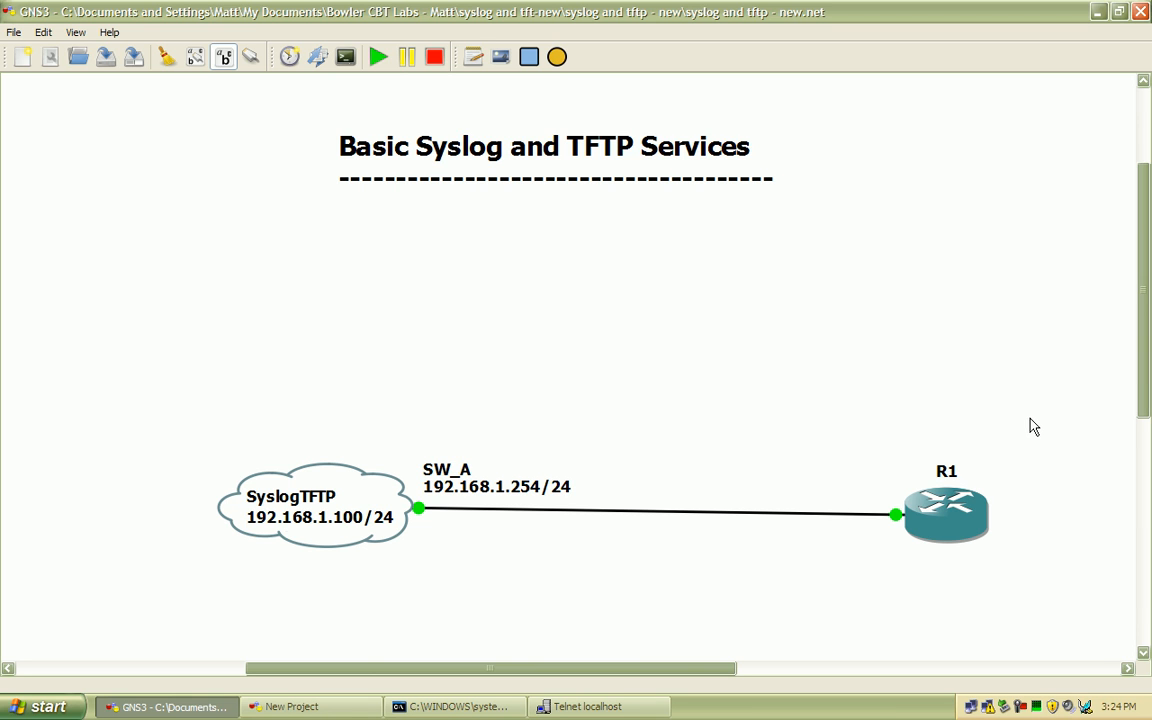
pyautogui.moveTo(437, 131)
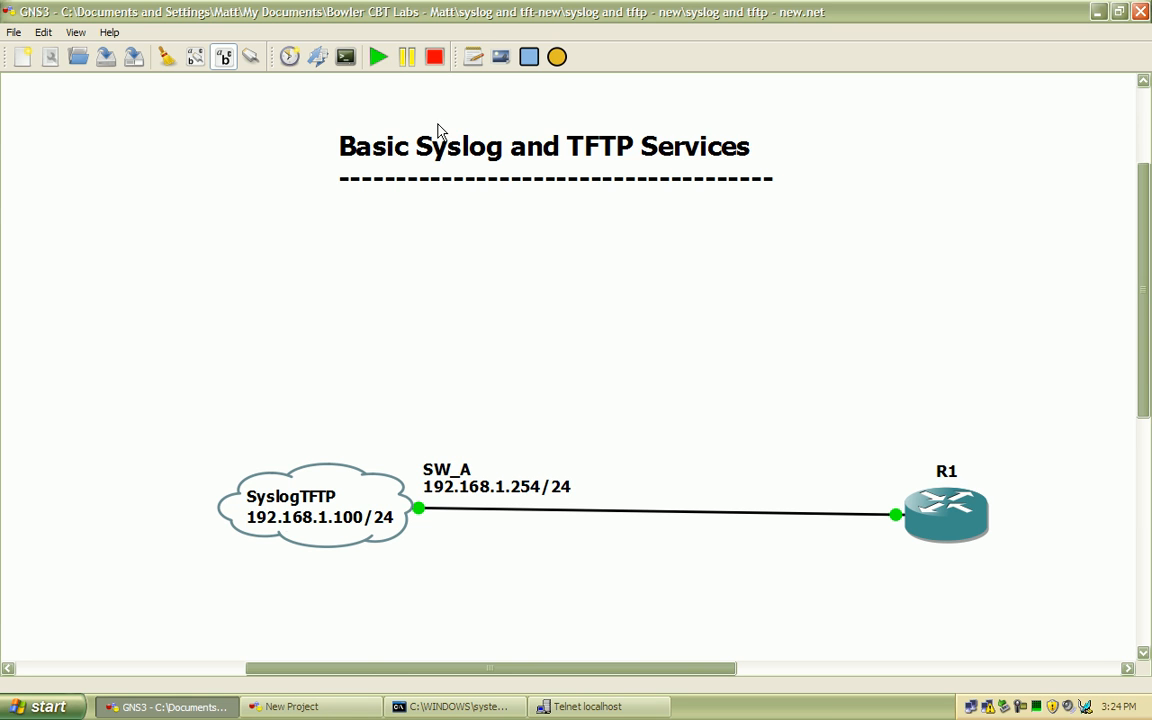
pyautogui.moveTo(461, 152)
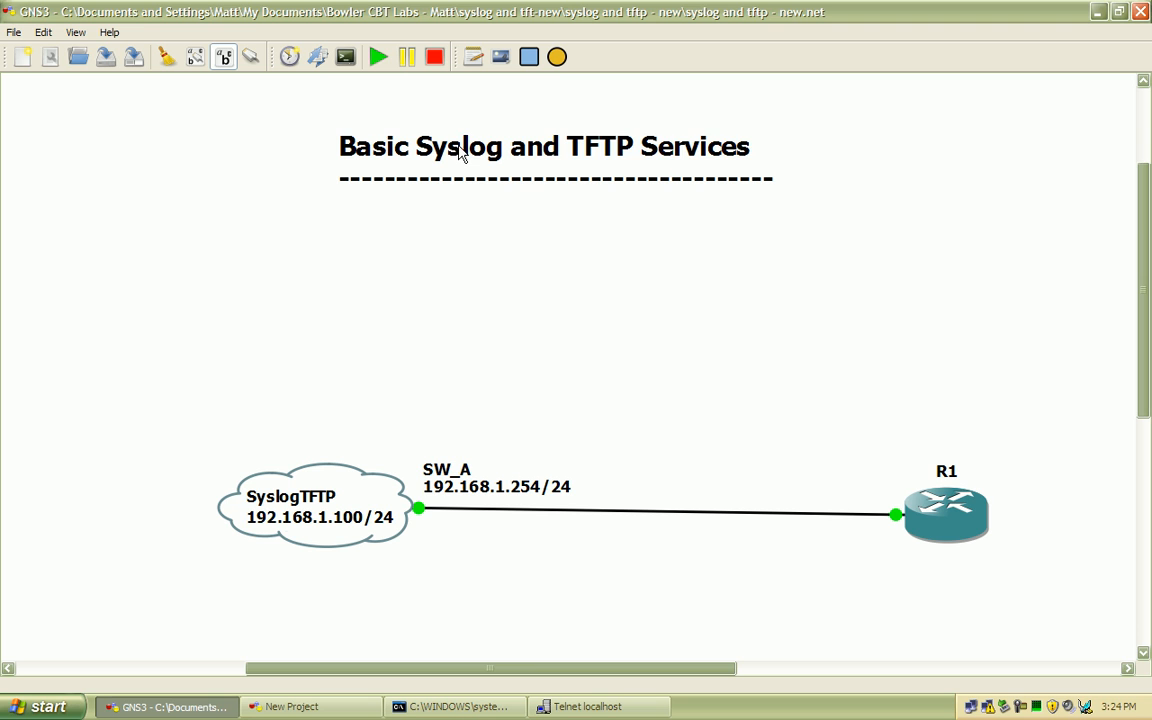
pyautogui.moveTo(596, 186)
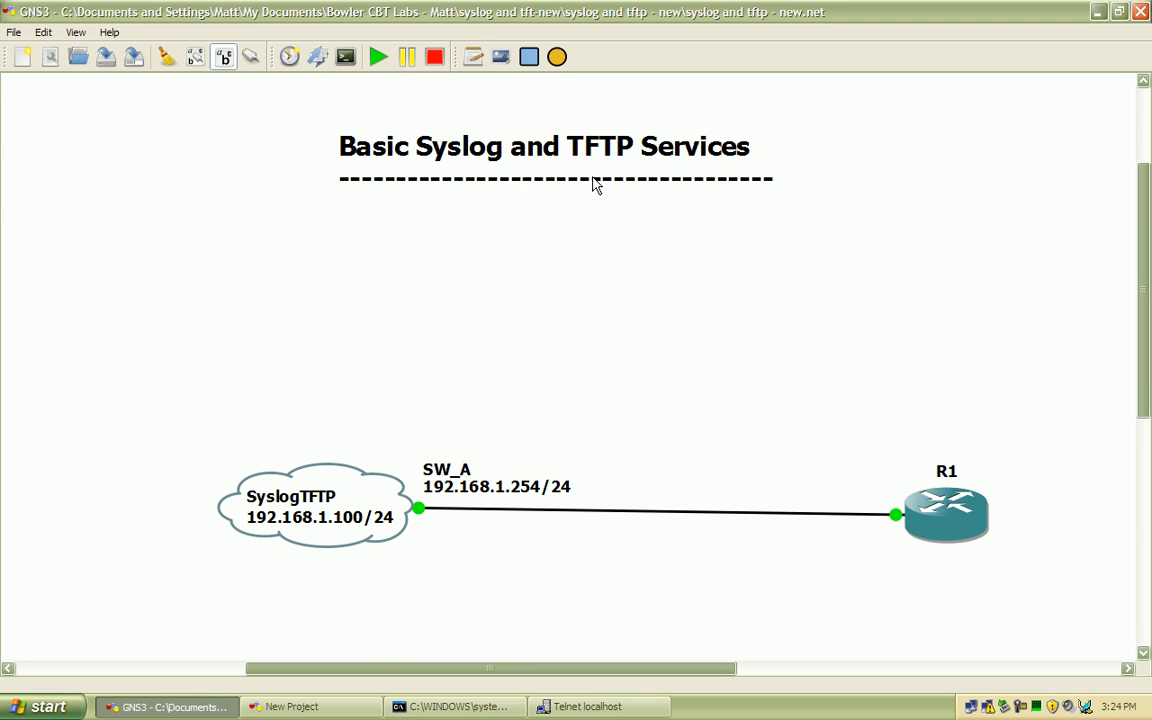
pyautogui.moveTo(583, 160)
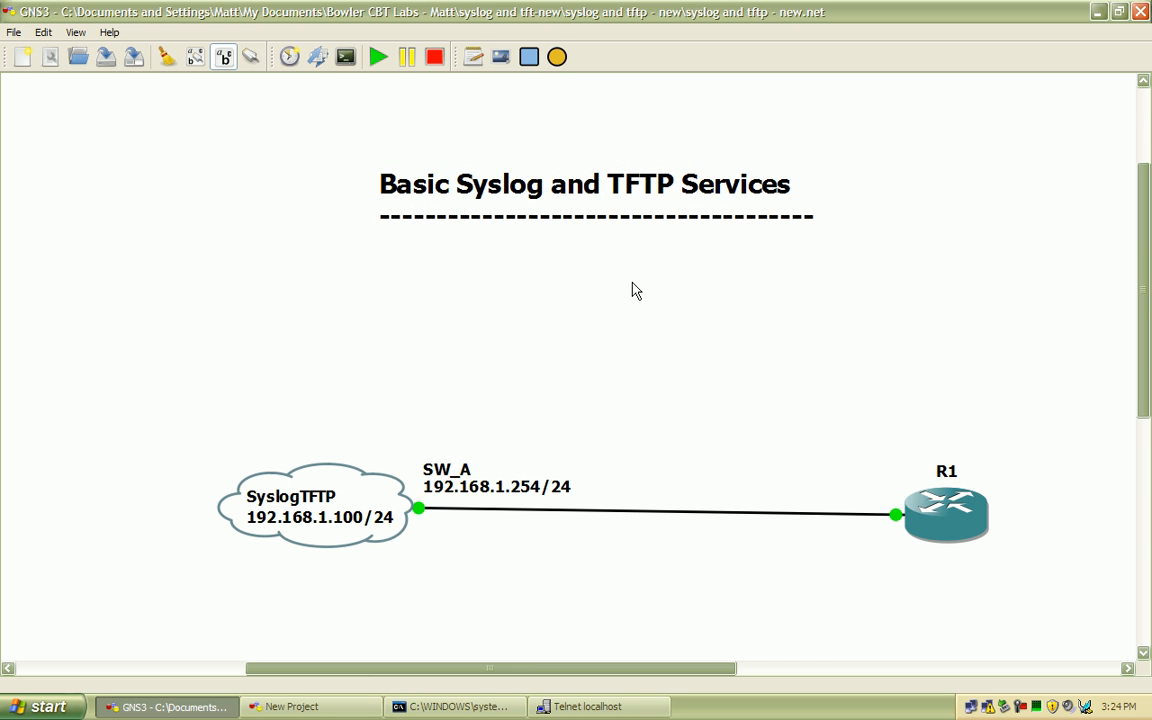
pyautogui.moveTo(323, 570)
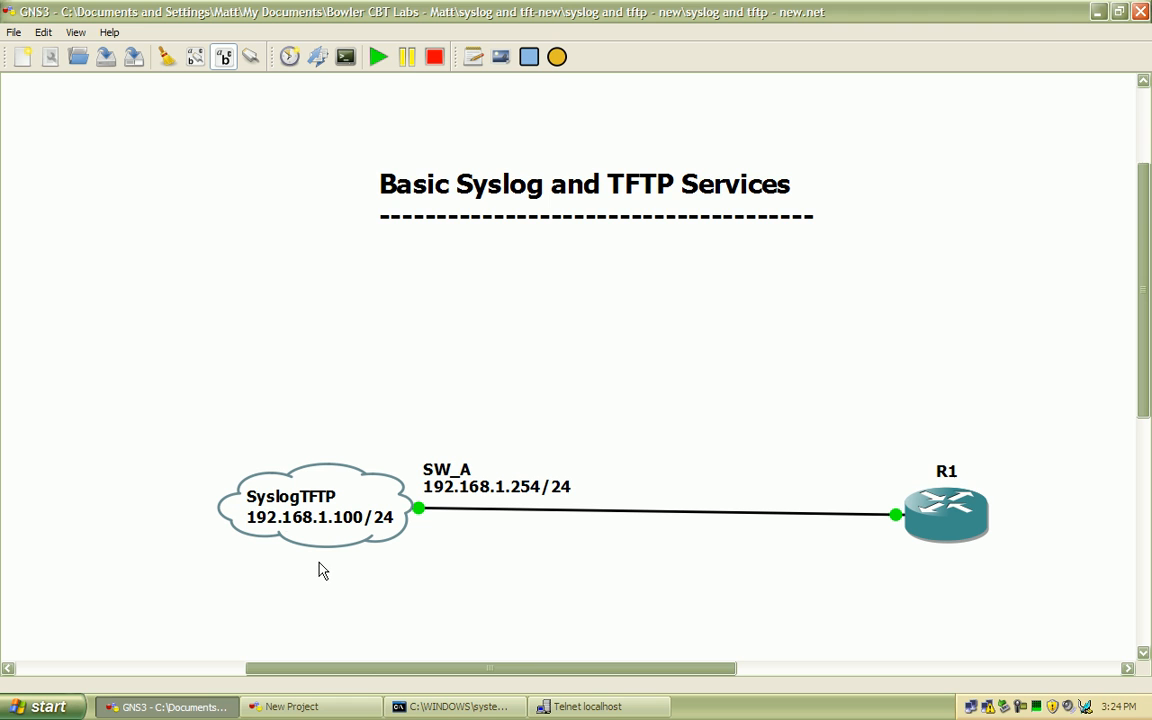
pyautogui.moveTo(640, 559)
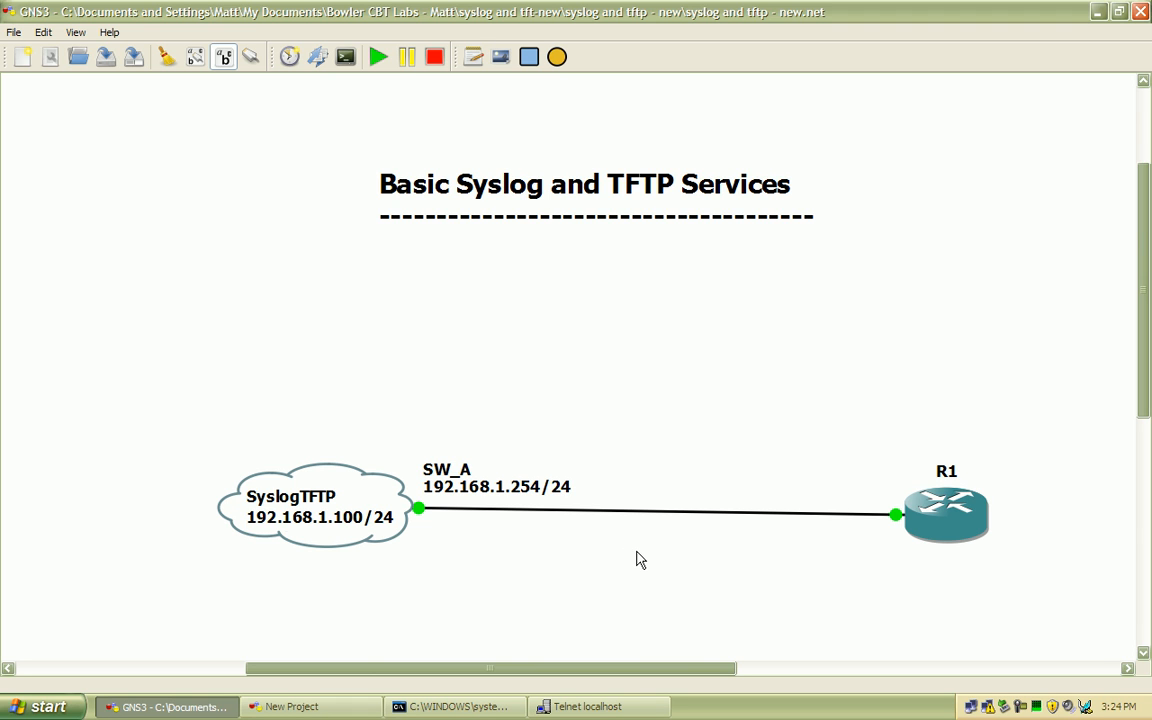
pyautogui.moveTo(379, 611)
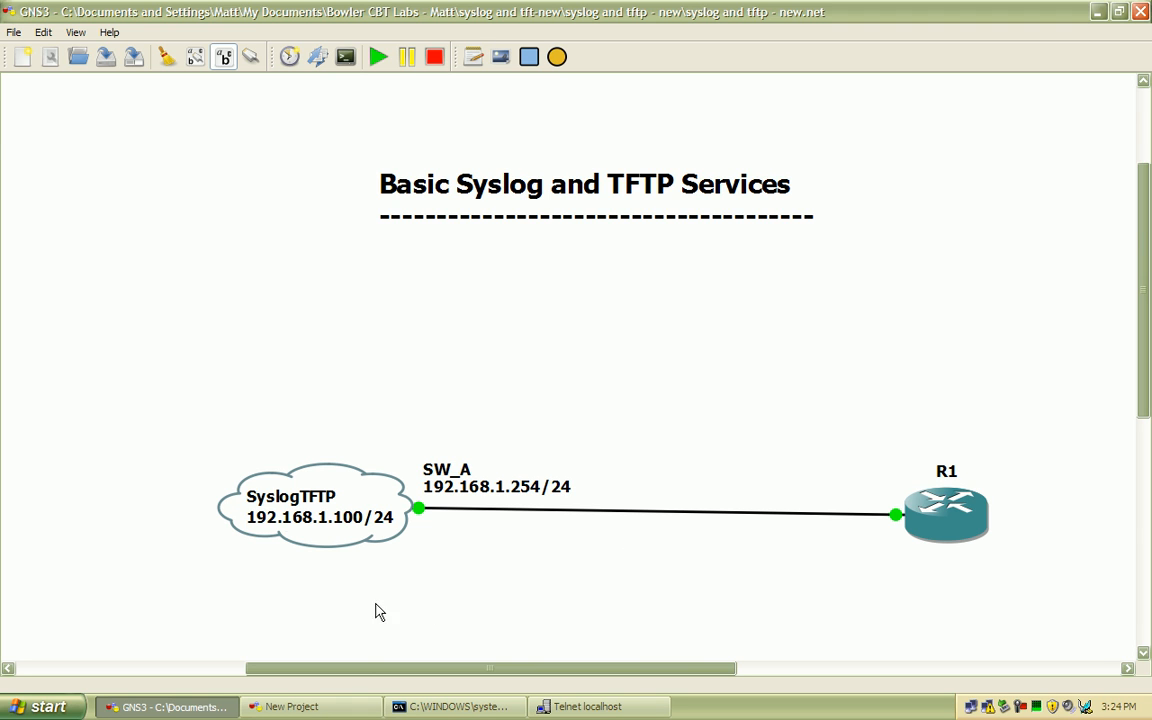
pyautogui.moveTo(253, 567)
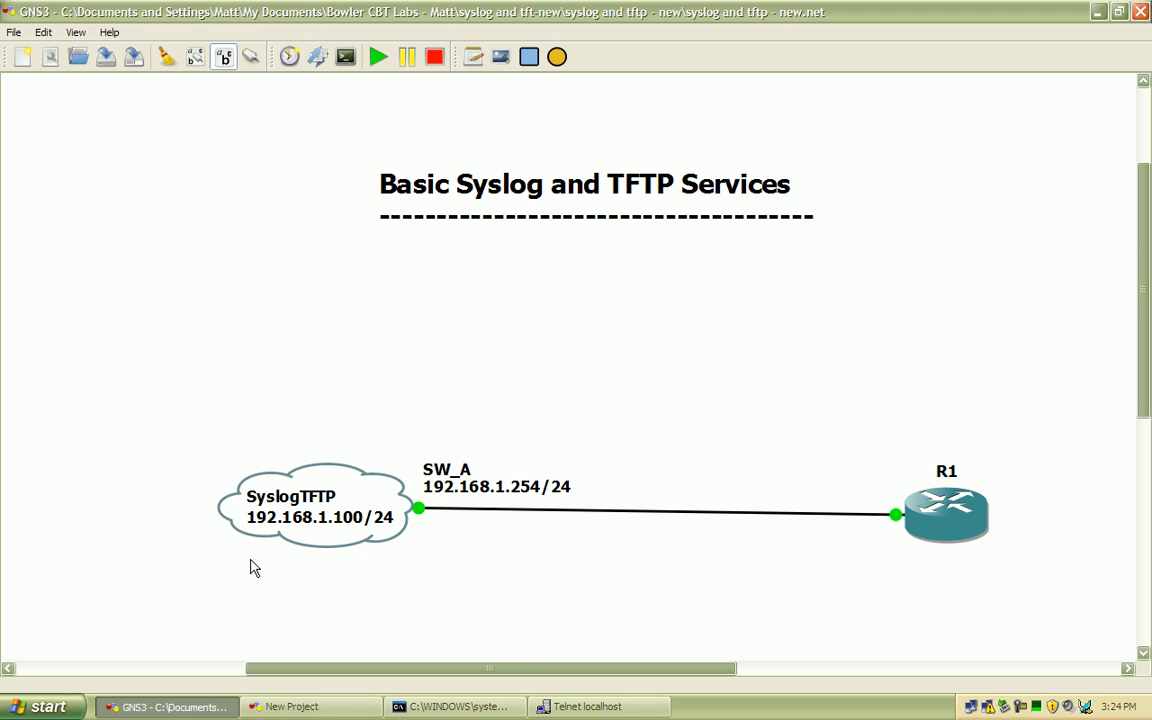
pyautogui.moveTo(325, 533)
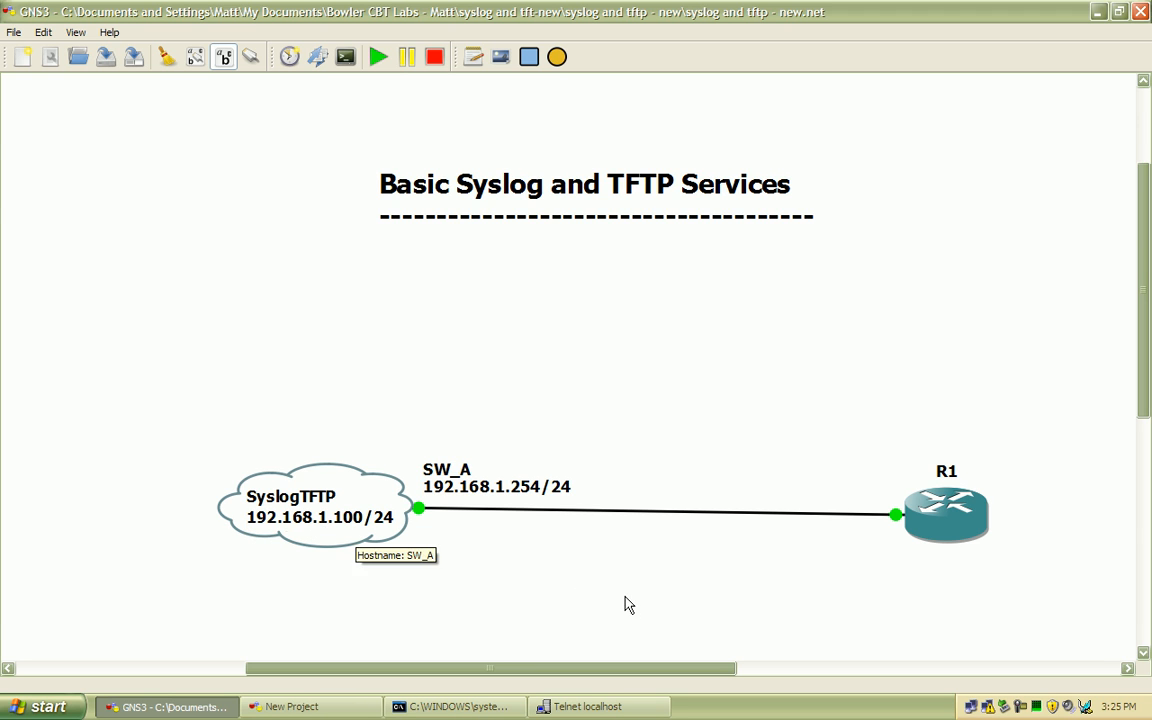
pyautogui.moveTo(799, 604)
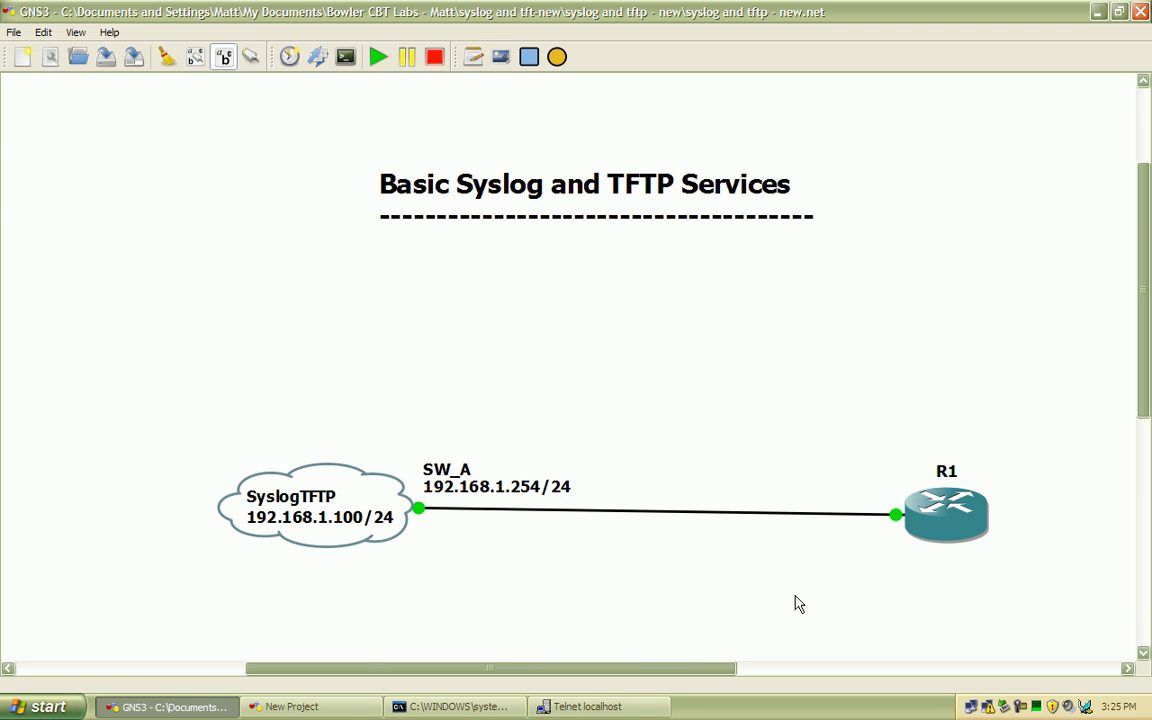
pyautogui.moveTo(793, 596)
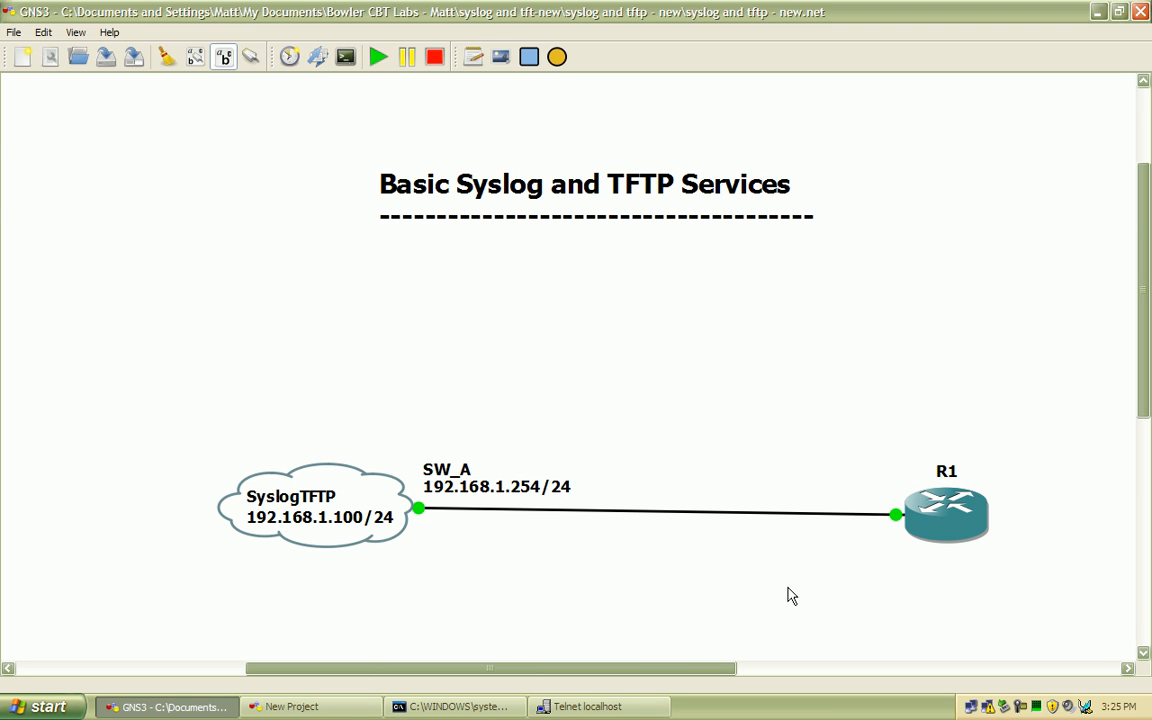
pyautogui.moveTo(528, 513)
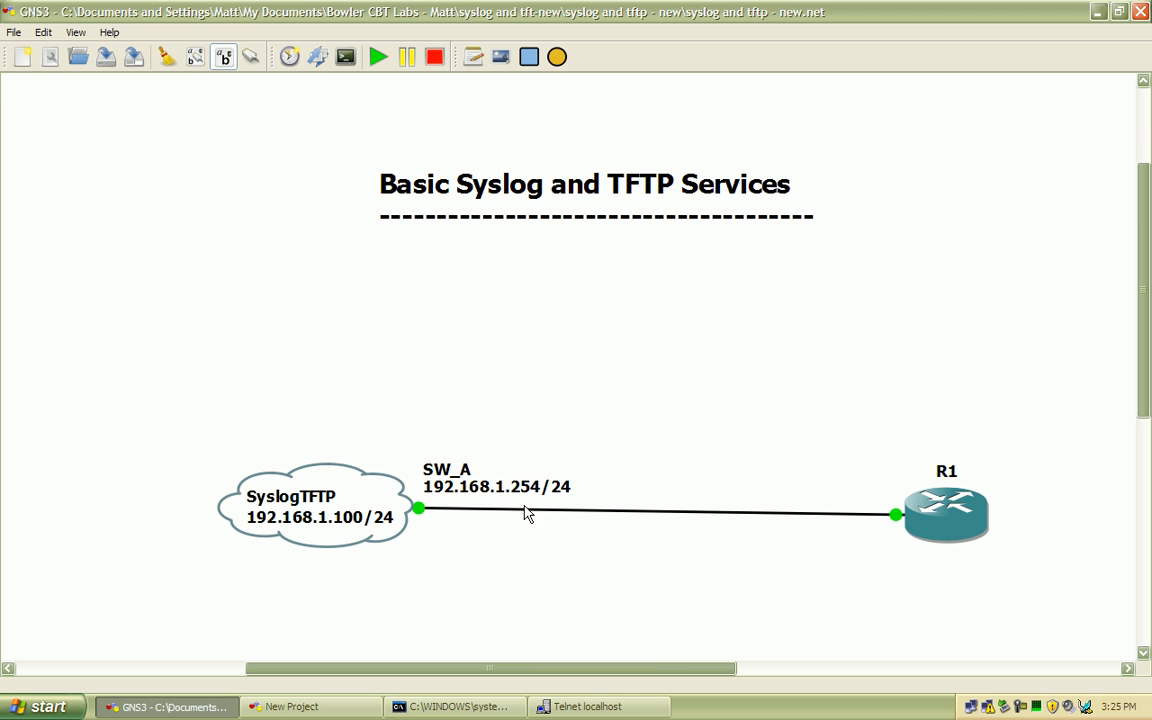
pyautogui.moveTo(613, 577)
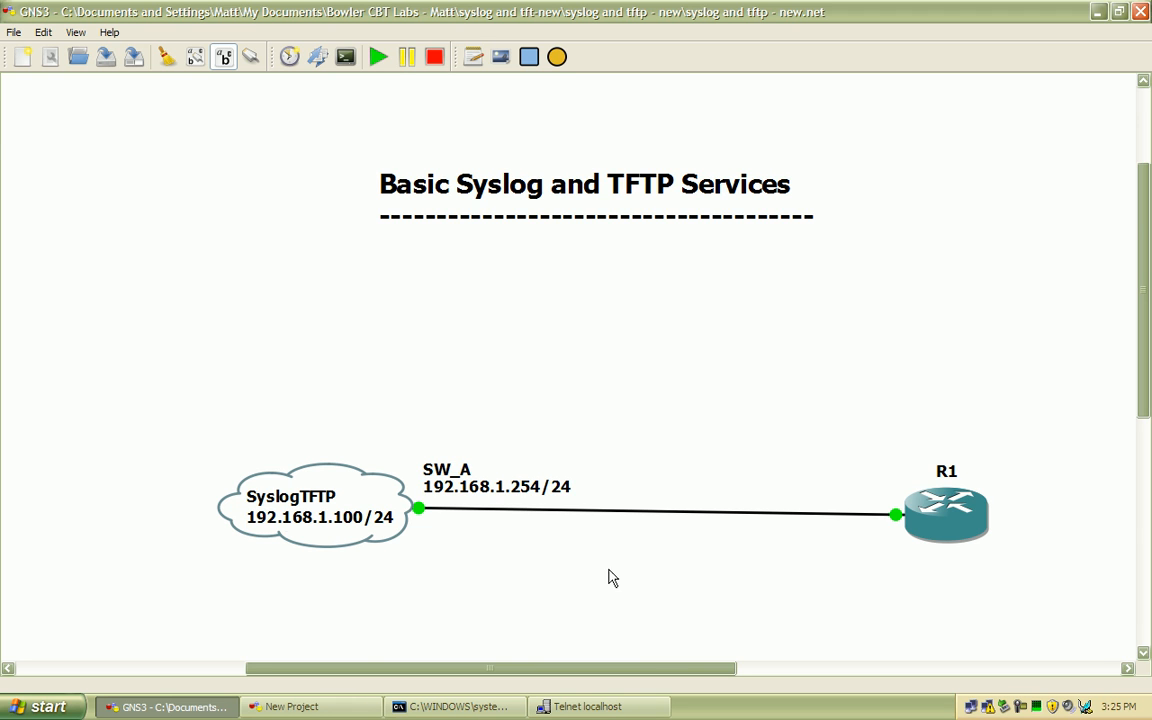
pyautogui.moveTo(420, 588)
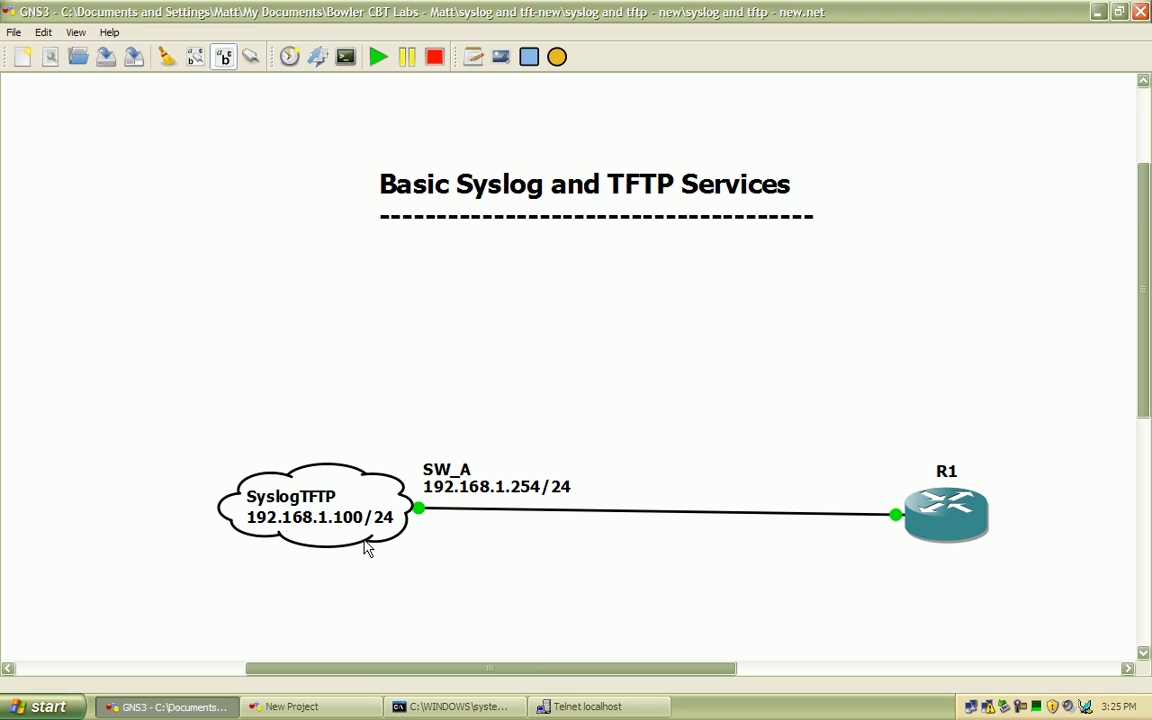
pyautogui.moveTo(372, 550)
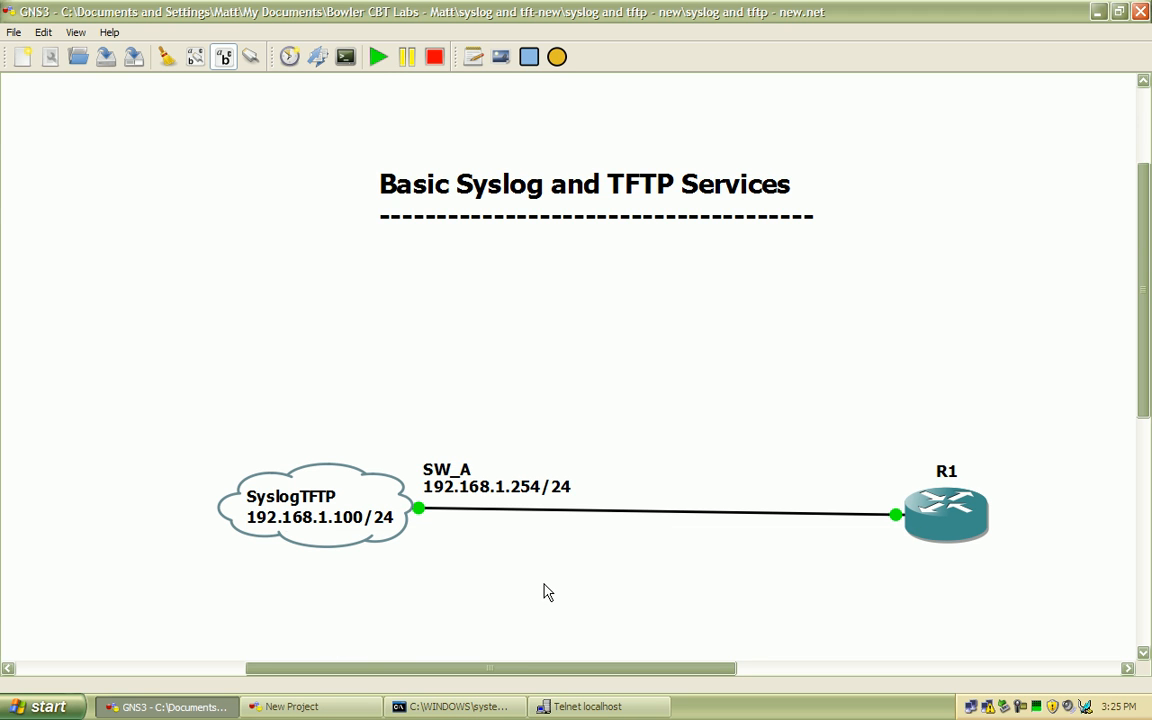
pyautogui.moveTo(538, 594)
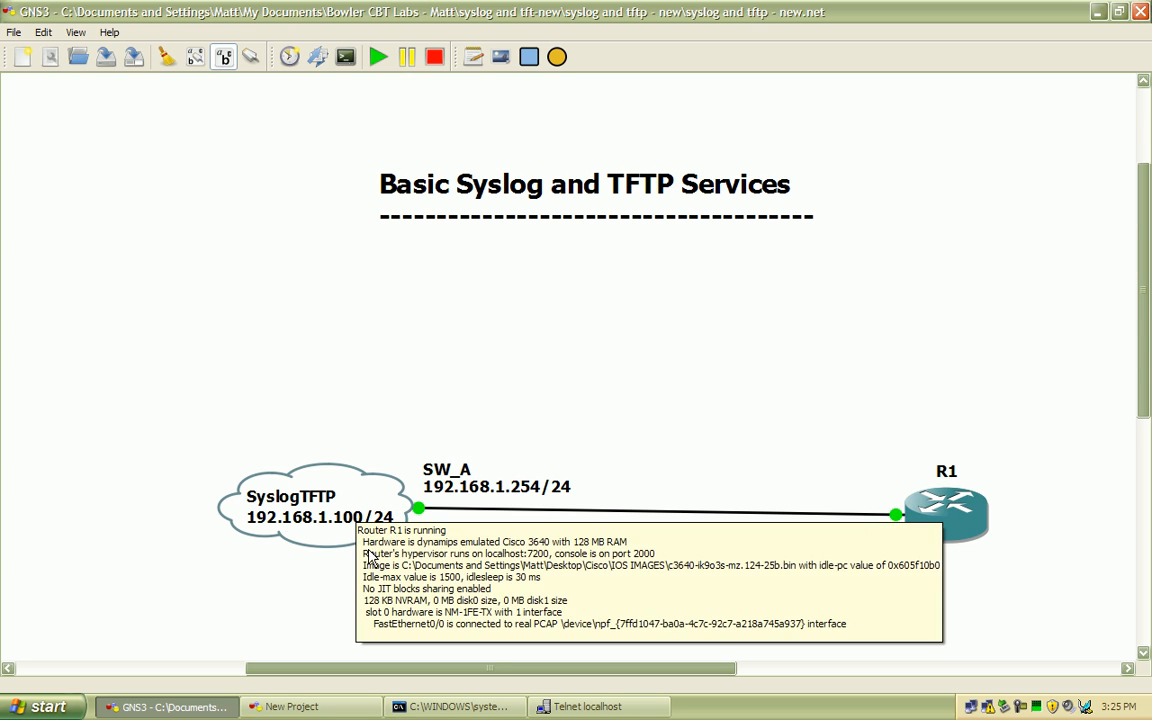
pyautogui.moveTo(420, 576)
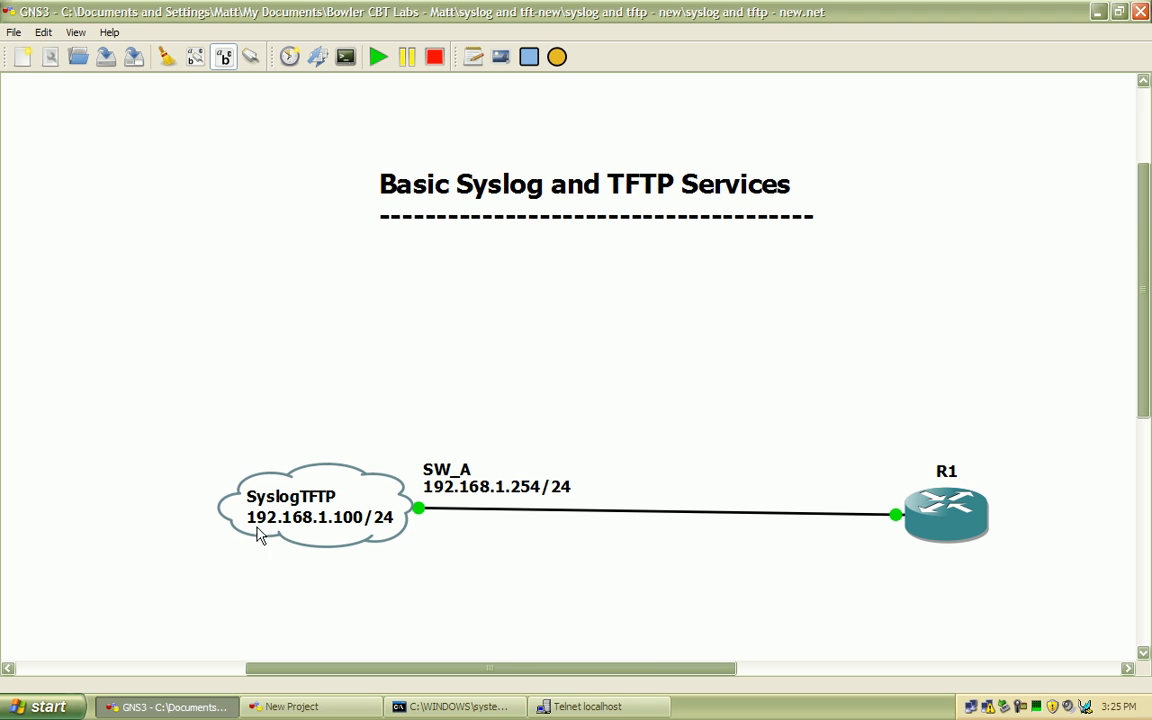
pyautogui.moveTo(361, 529)
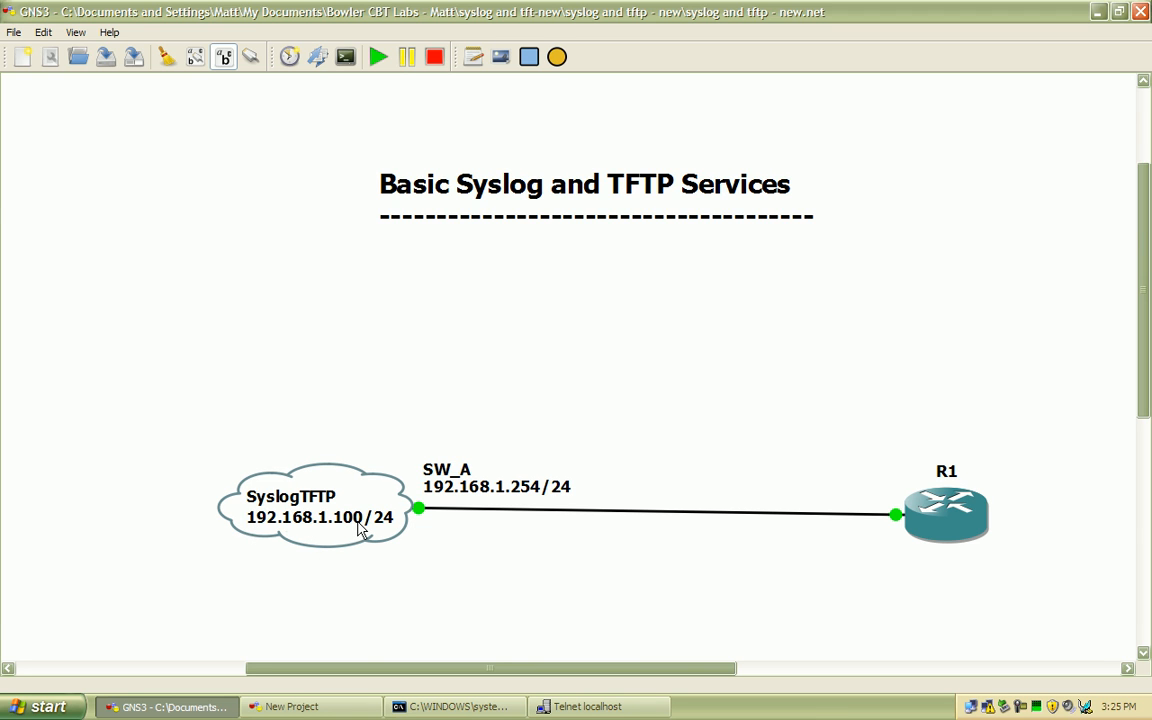
pyautogui.moveTo(499, 580)
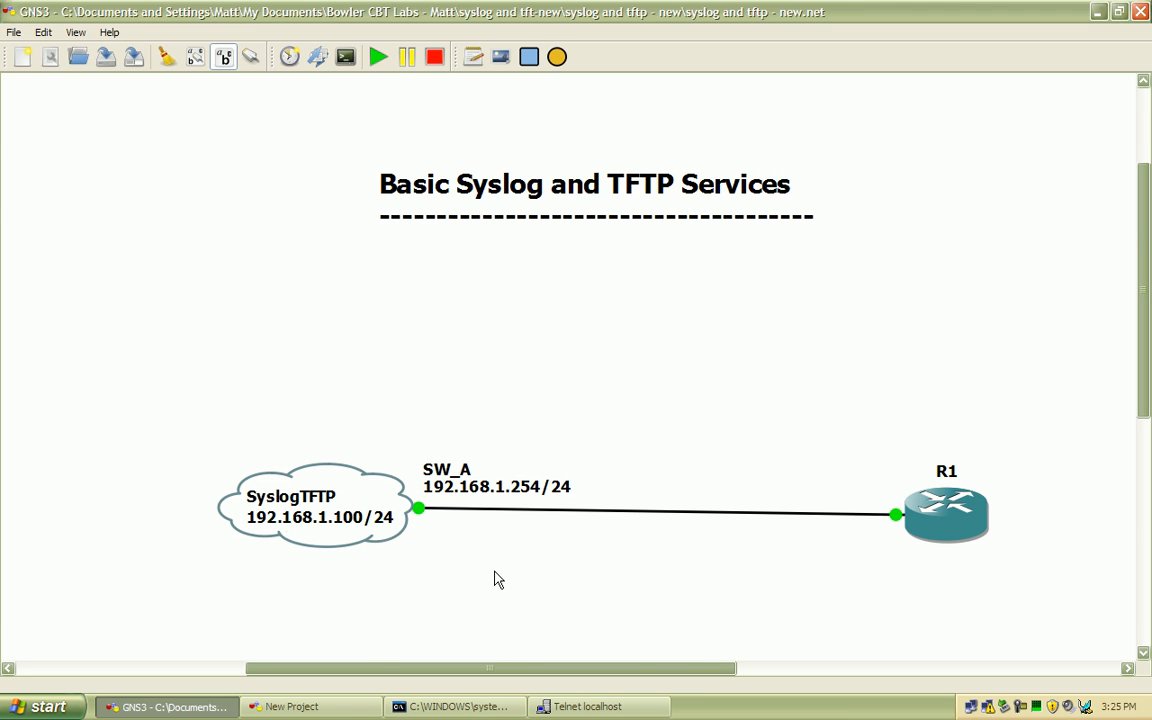
pyautogui.moveTo(505, 567)
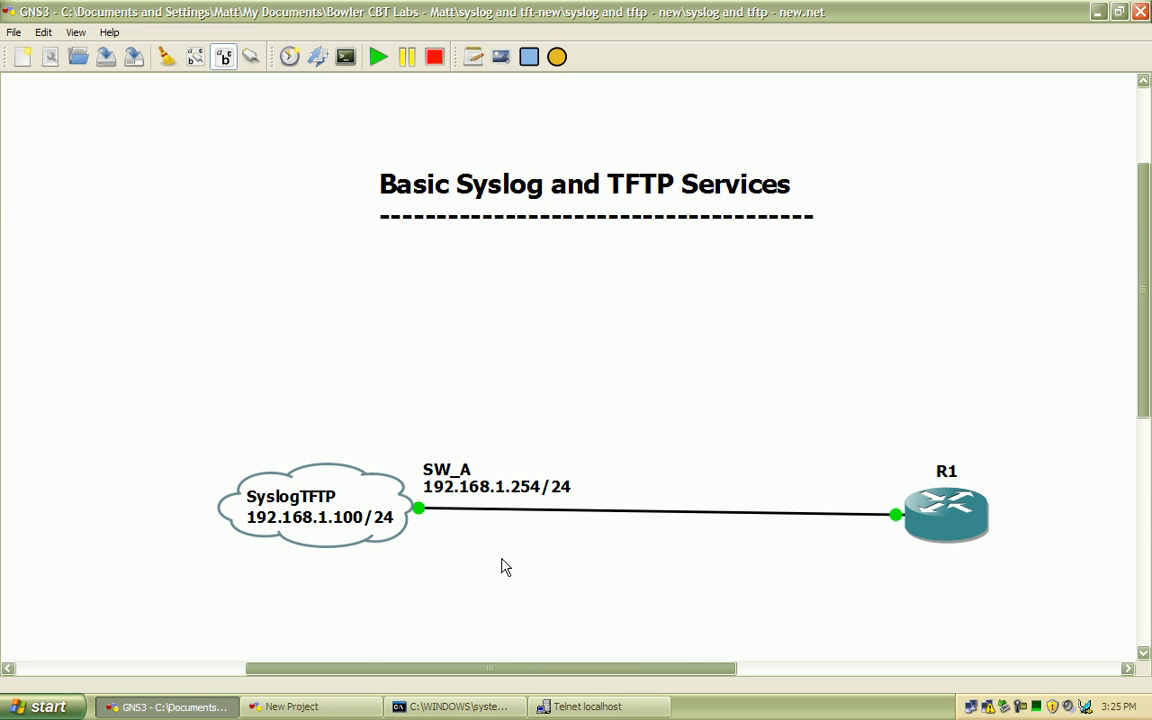
pyautogui.moveTo(524, 564)
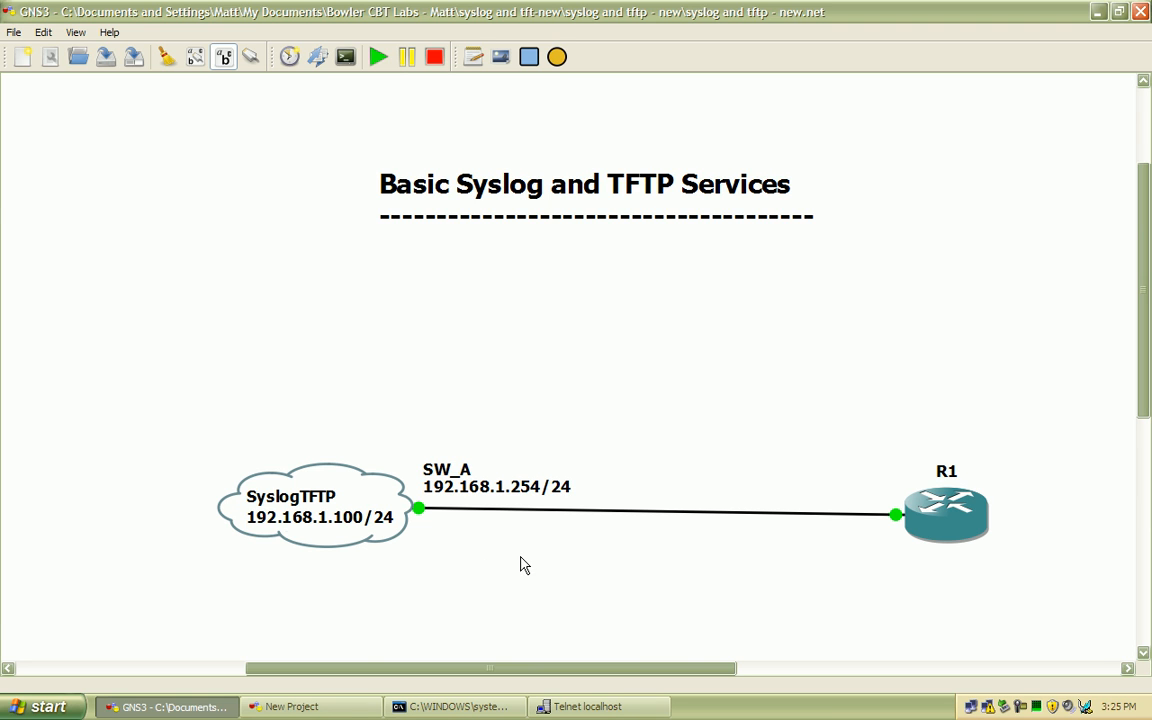
pyautogui.moveTo(513, 558)
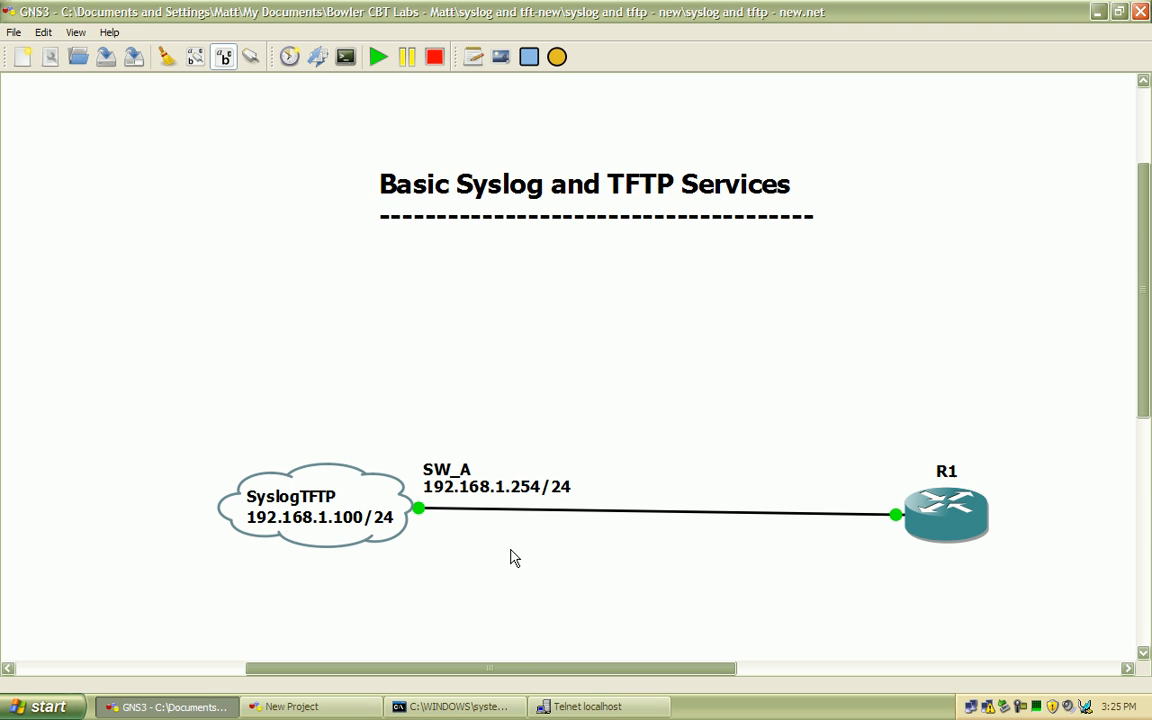
pyautogui.moveTo(511, 561)
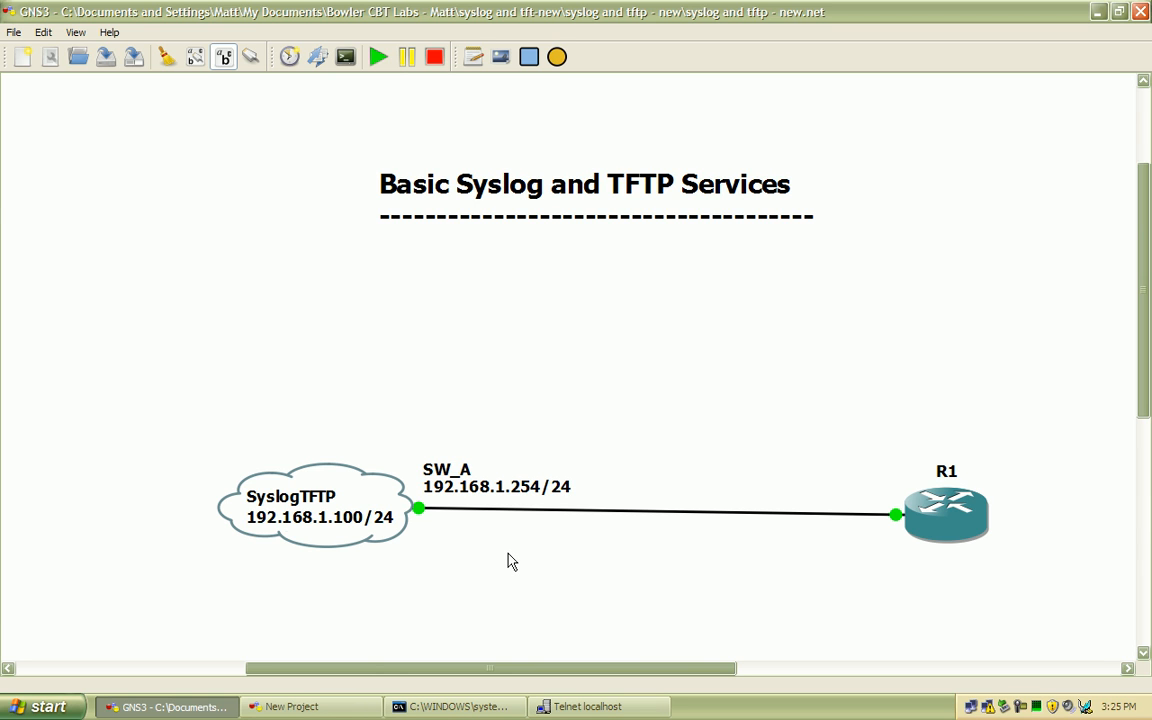
pyautogui.moveTo(528, 559)
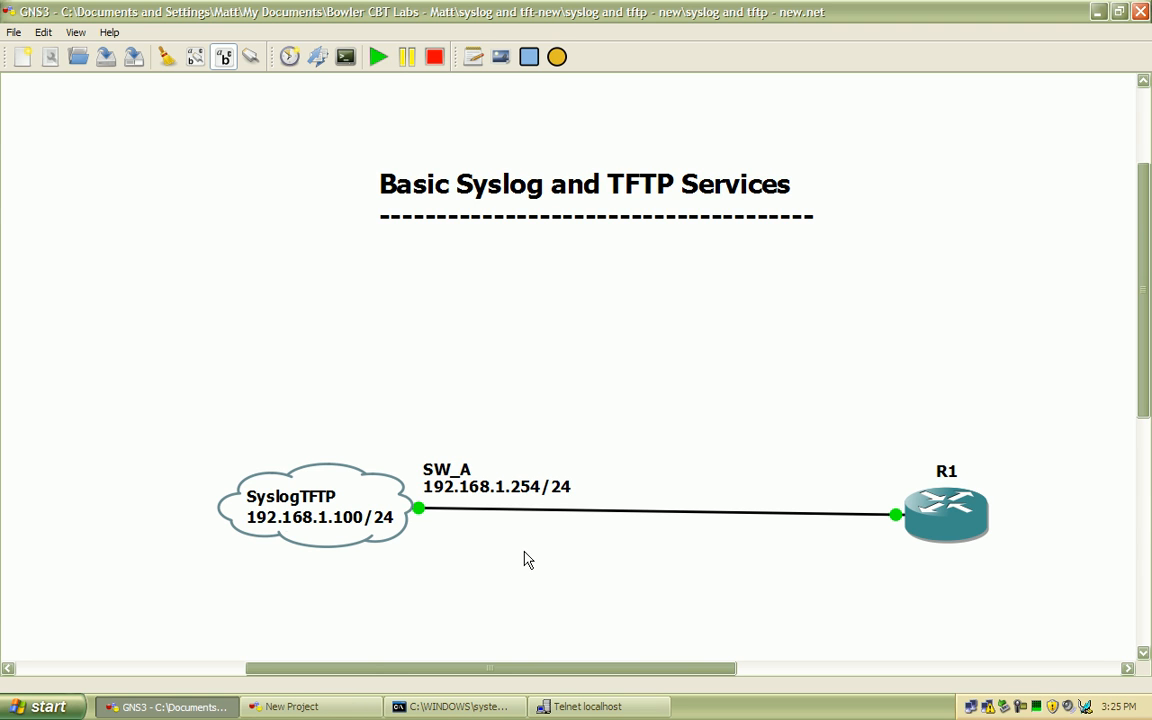
pyautogui.moveTo(475, 492)
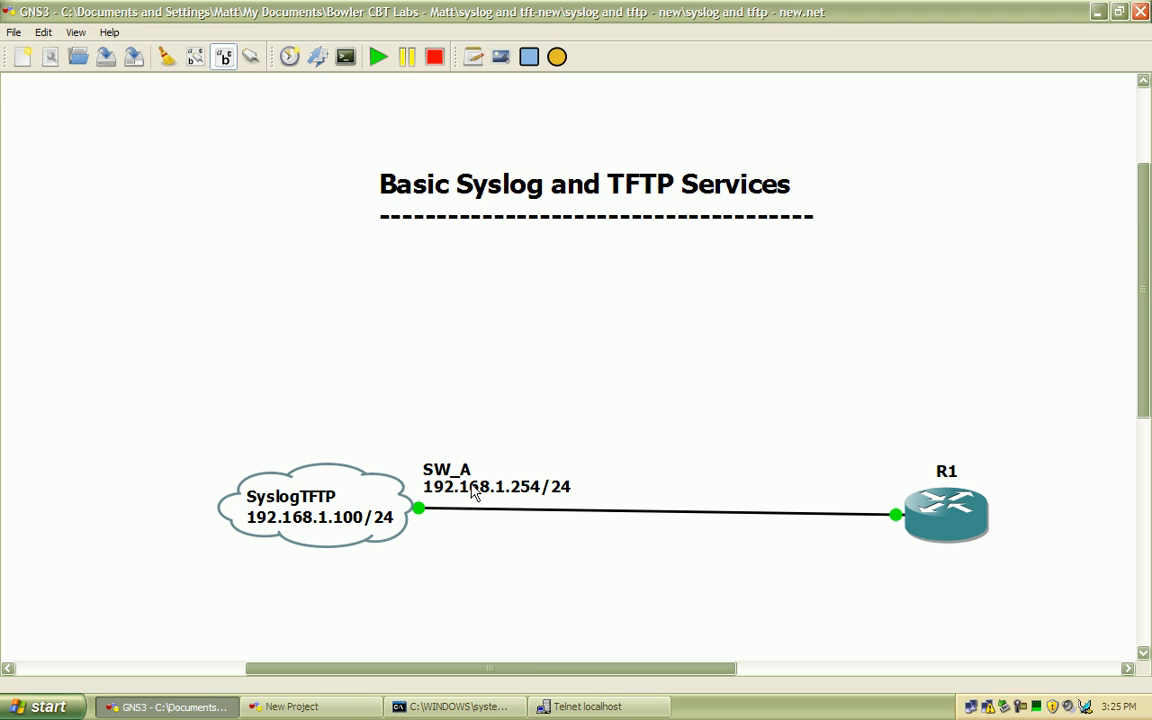
pyautogui.moveTo(488, 570)
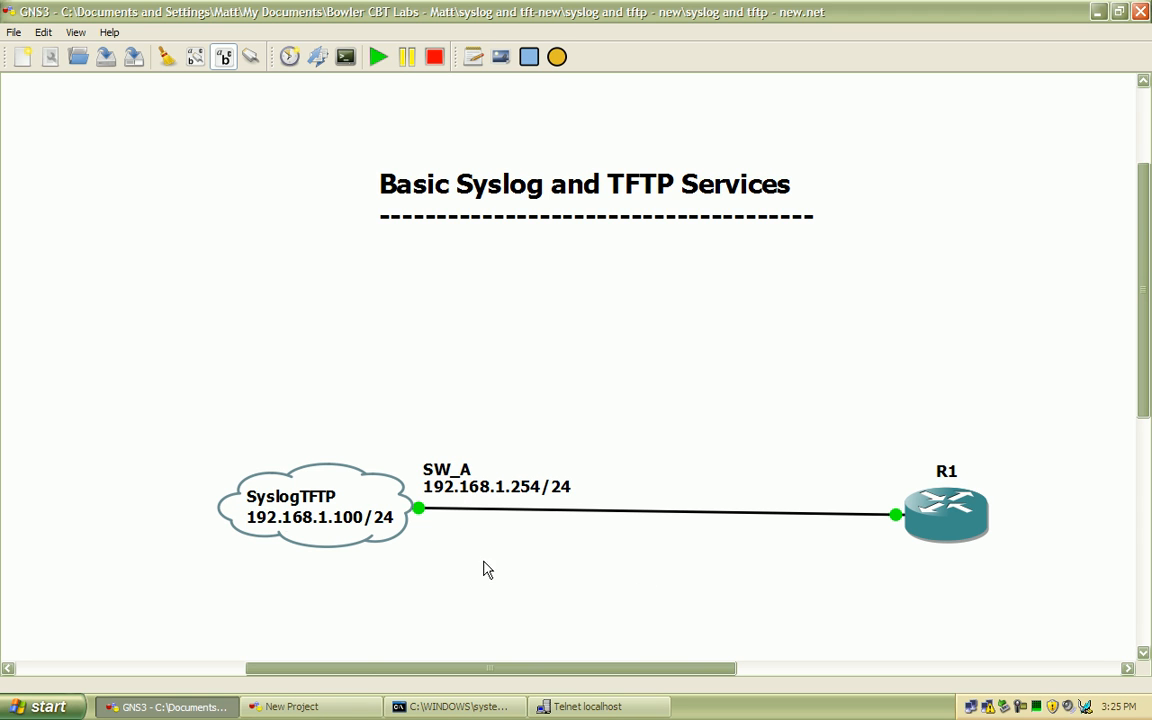
pyautogui.moveTo(530, 567)
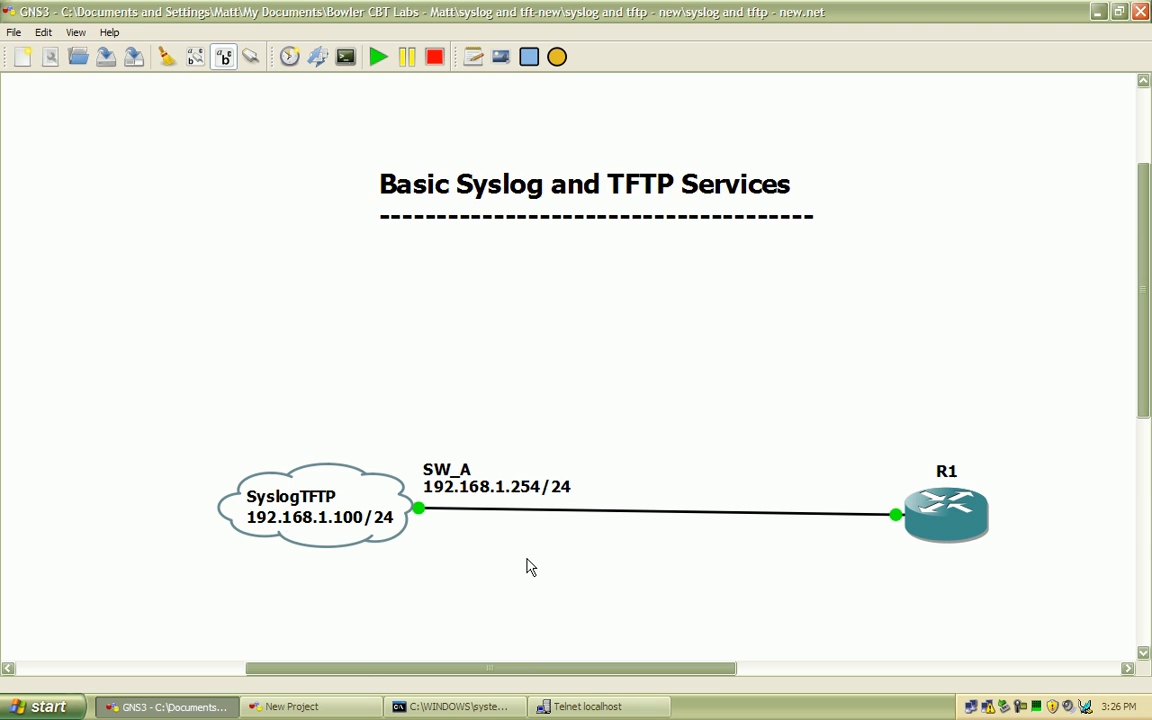
pyautogui.moveTo(547, 585)
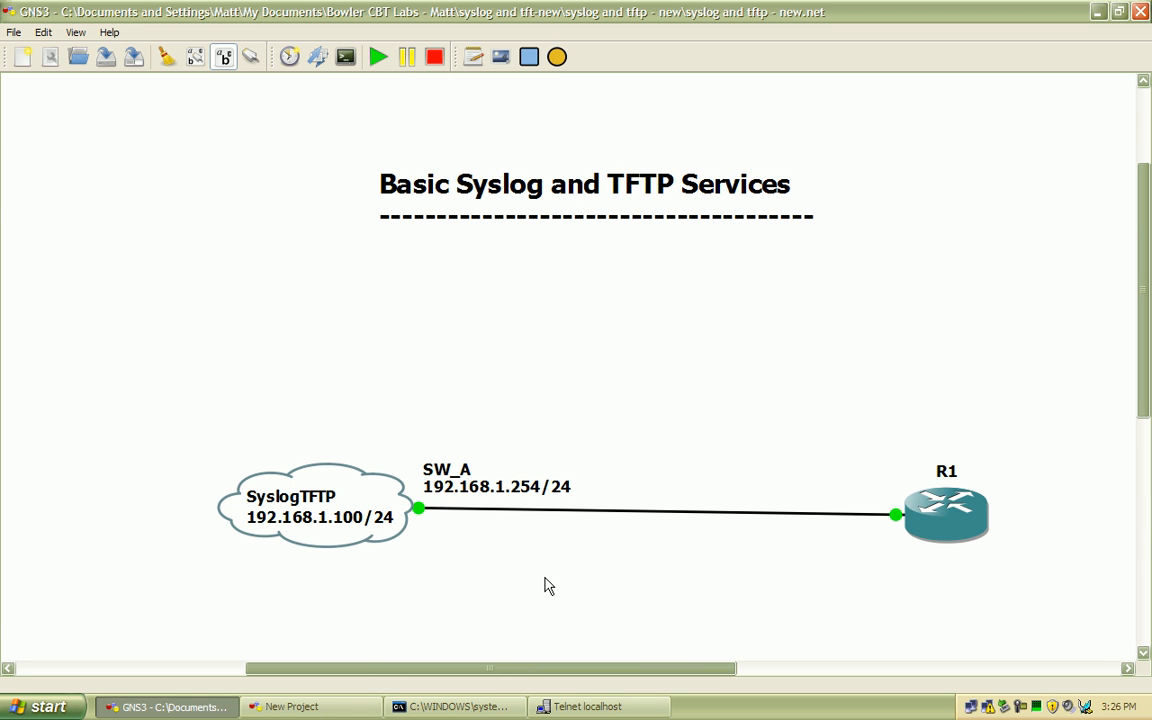
pyautogui.moveTo(770, 381)
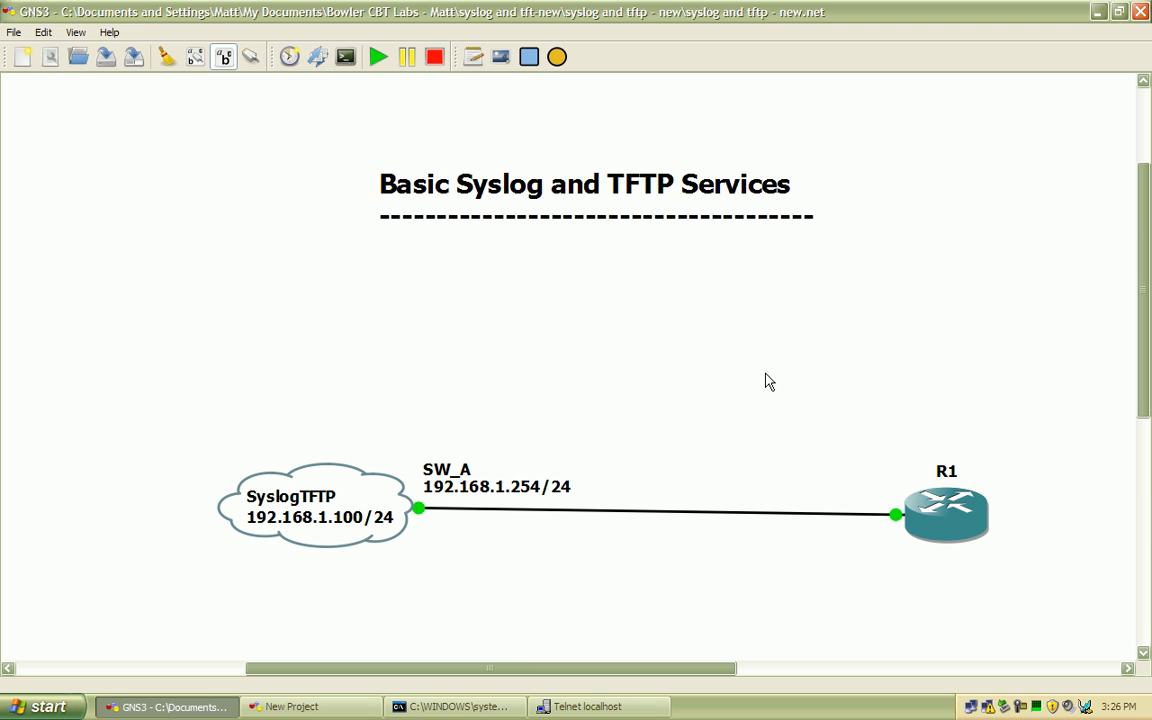
pyautogui.moveTo(766, 373)
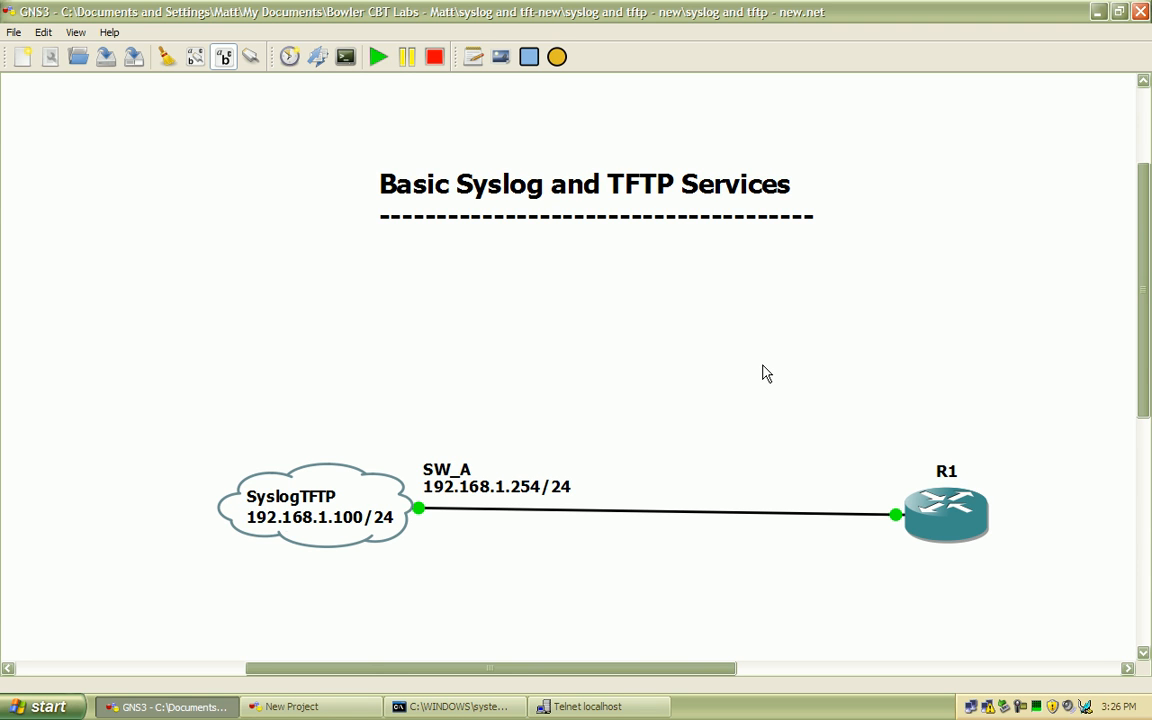
pyautogui.moveTo(840, 377)
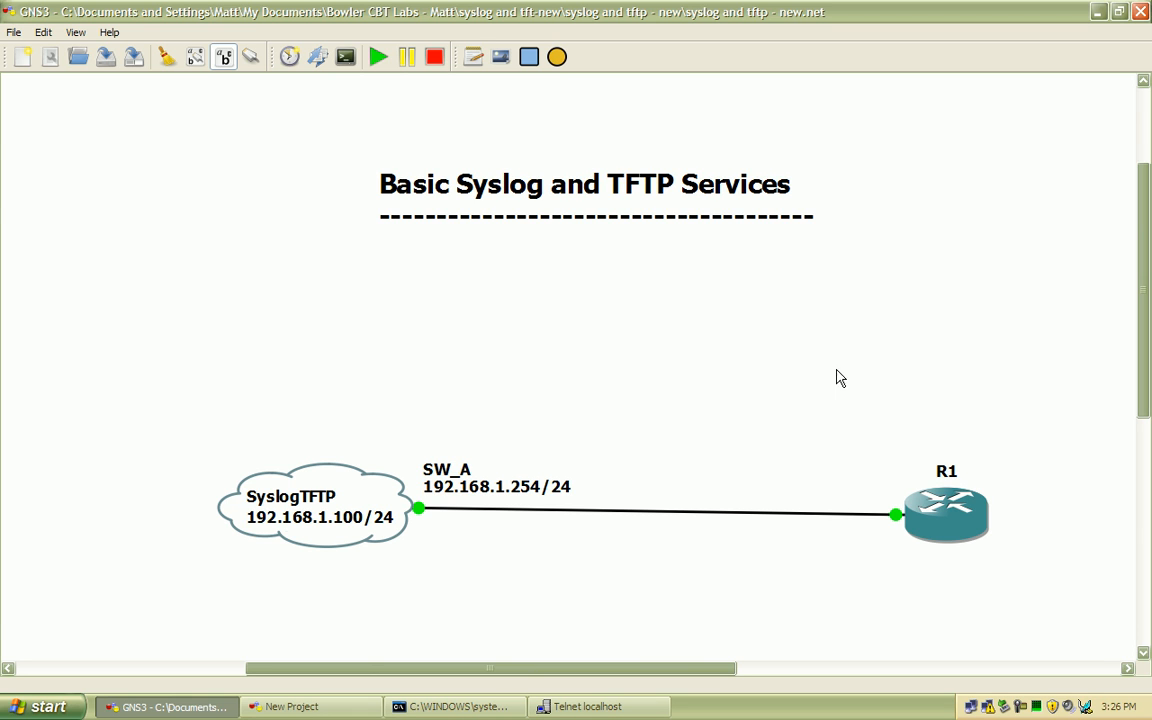
pyautogui.moveTo(755, 361)
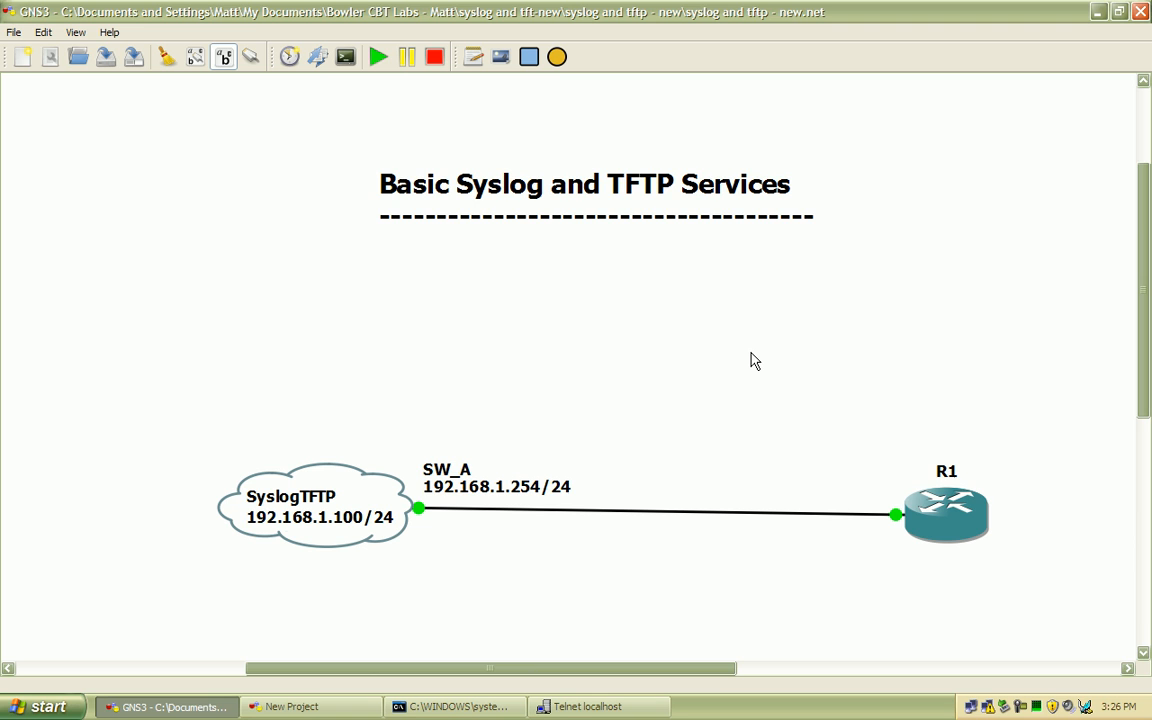
pyautogui.moveTo(744, 364)
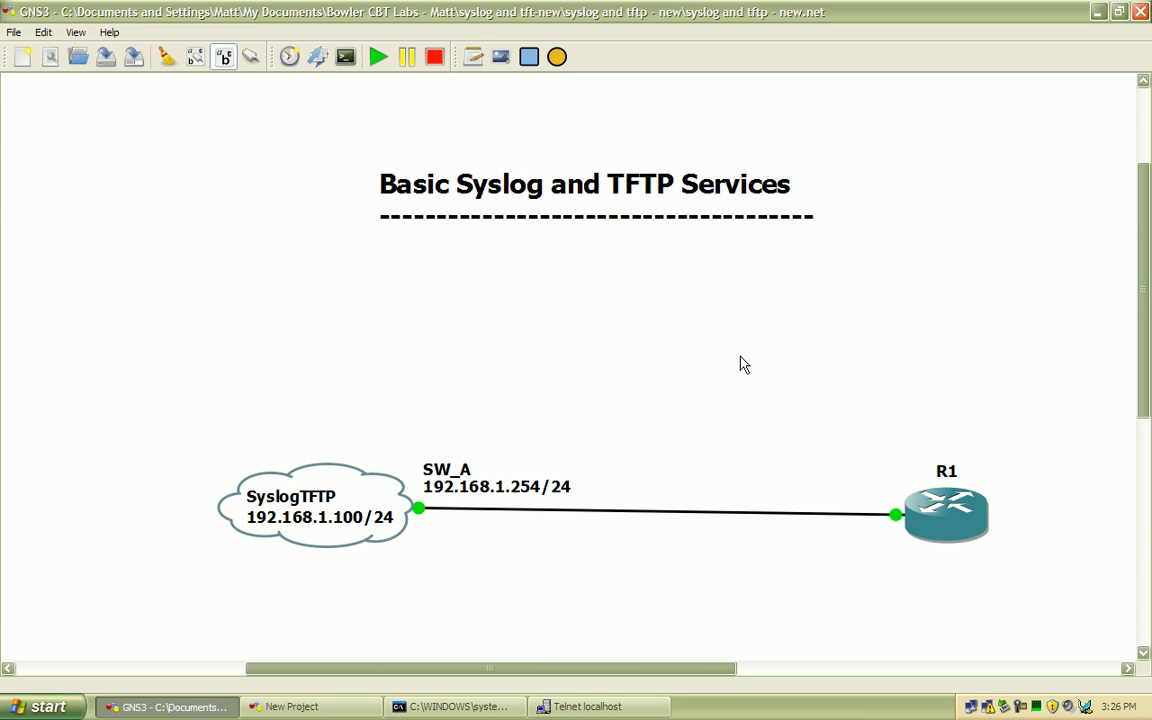
pyautogui.moveTo(738, 364)
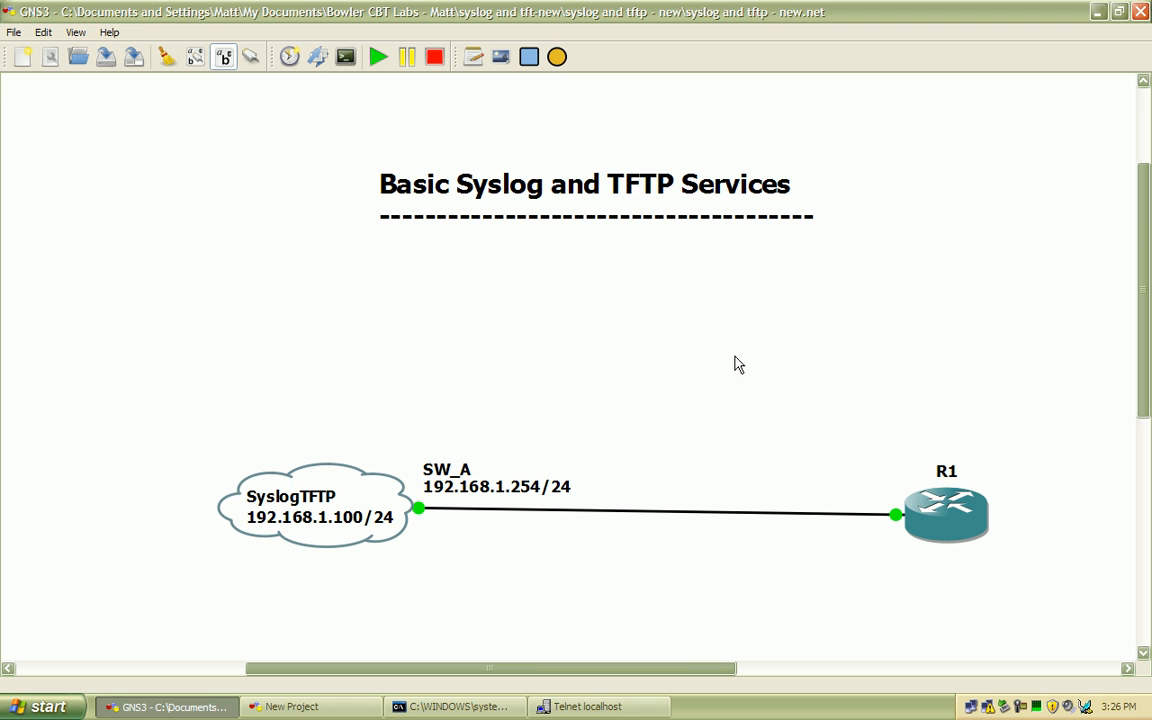
pyautogui.moveTo(476, 583)
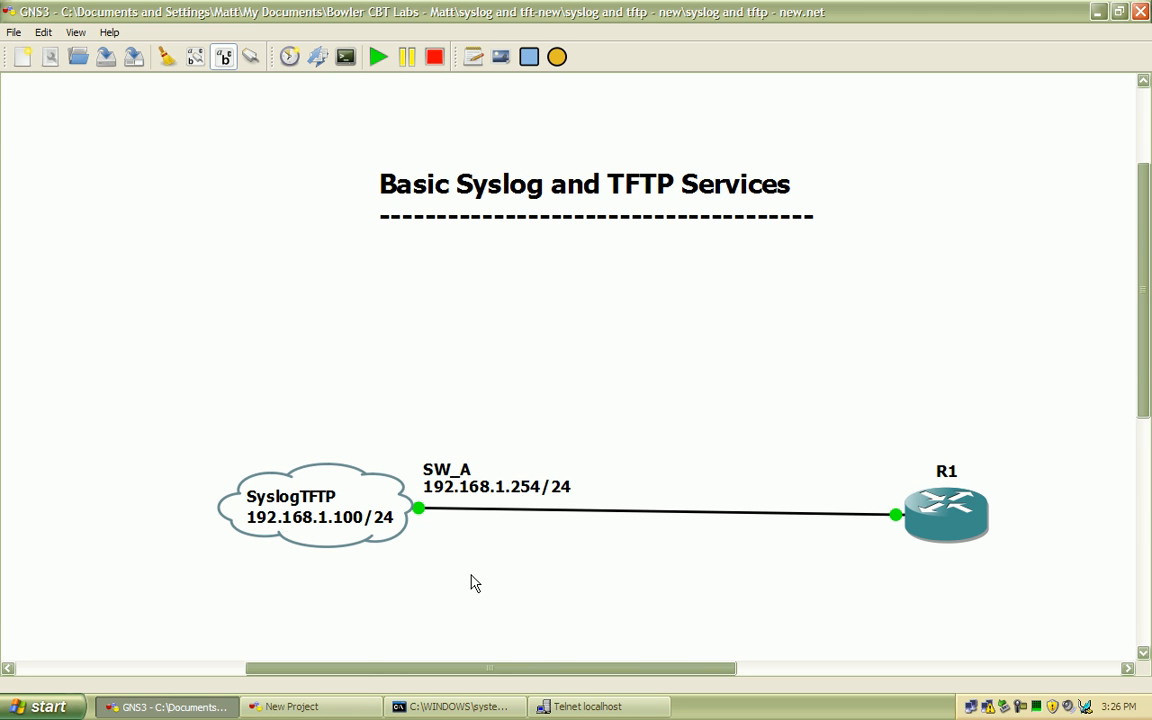
pyautogui.moveTo(508, 575)
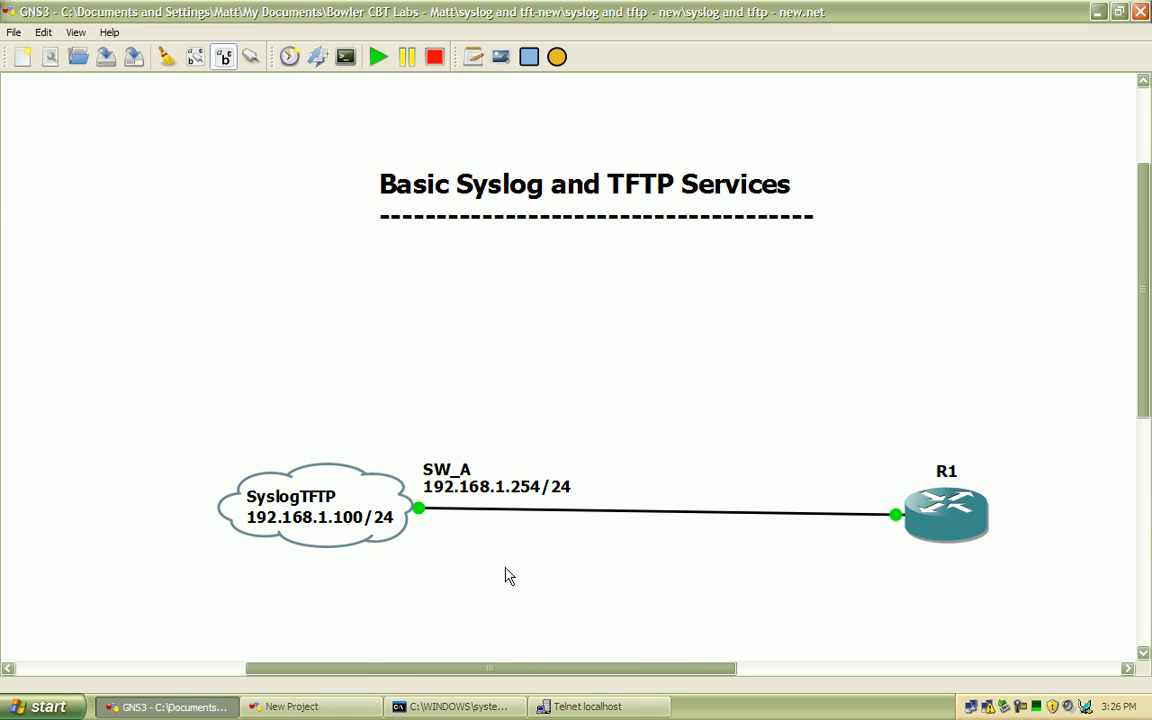
pyautogui.moveTo(731, 614)
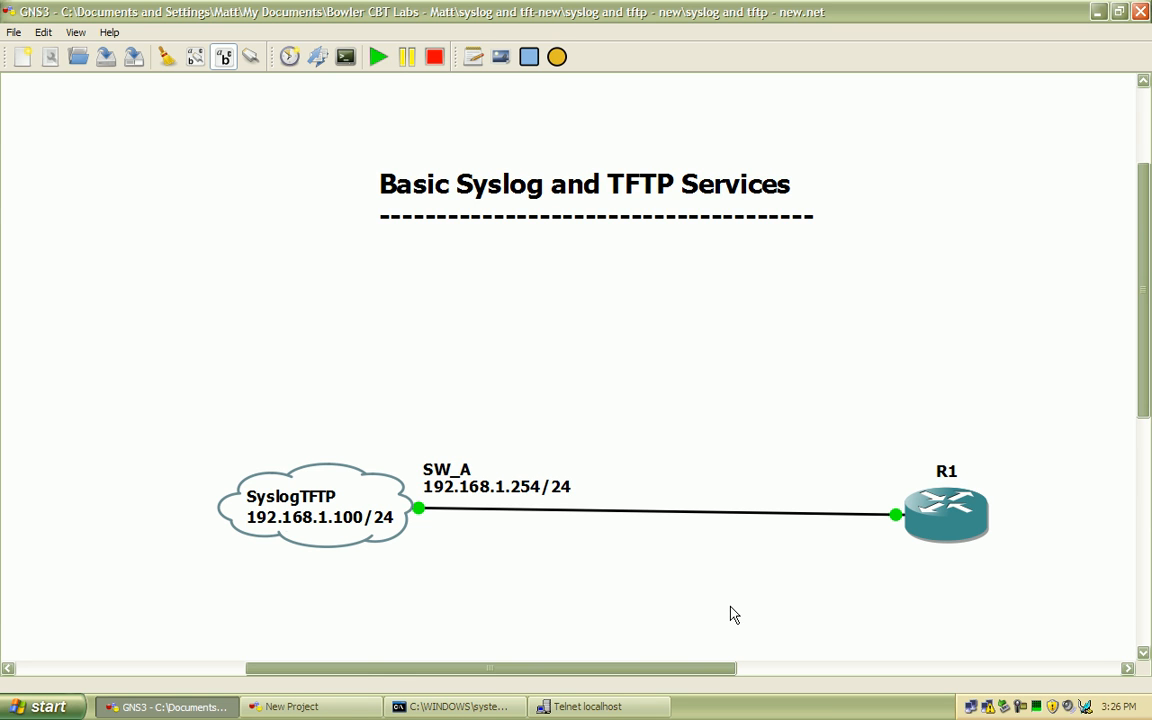
pyautogui.moveTo(730, 606)
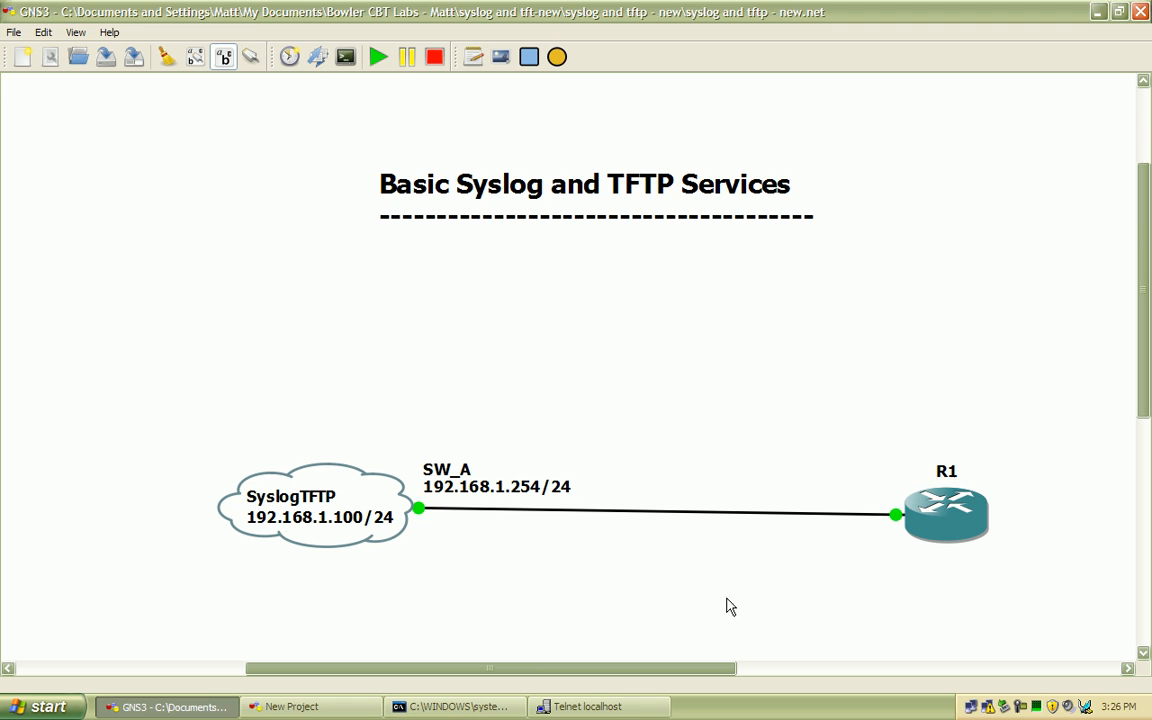
pyautogui.moveTo(473, 575)
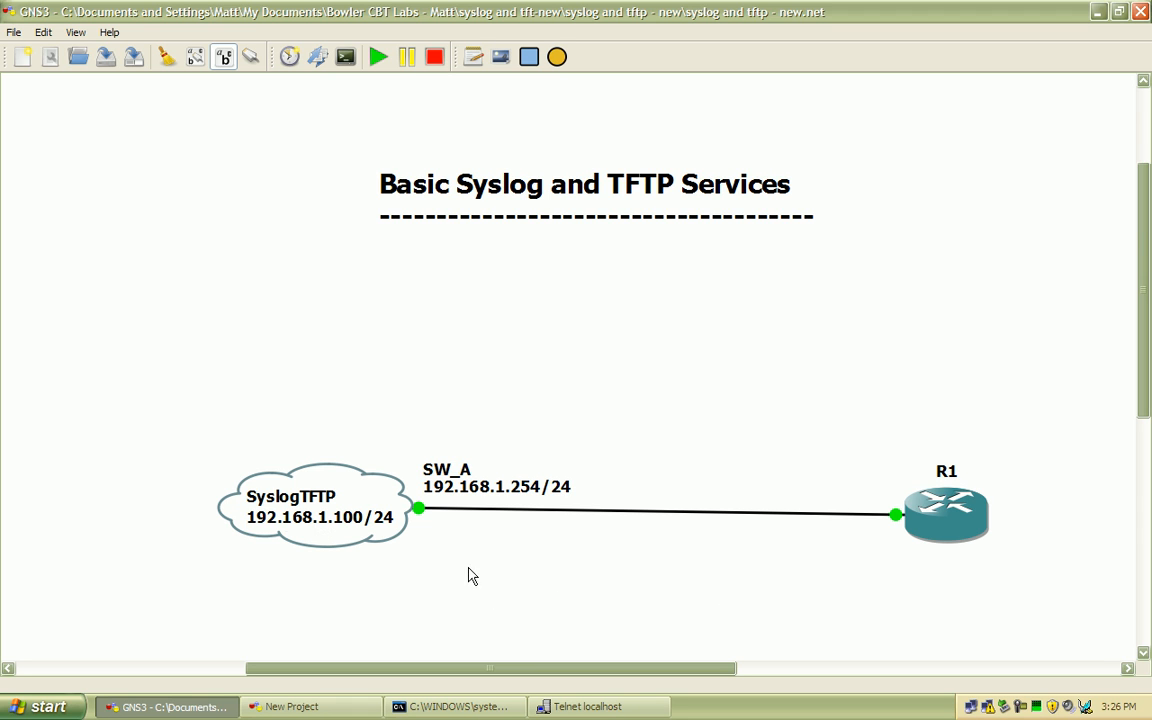
pyautogui.moveTo(677, 588)
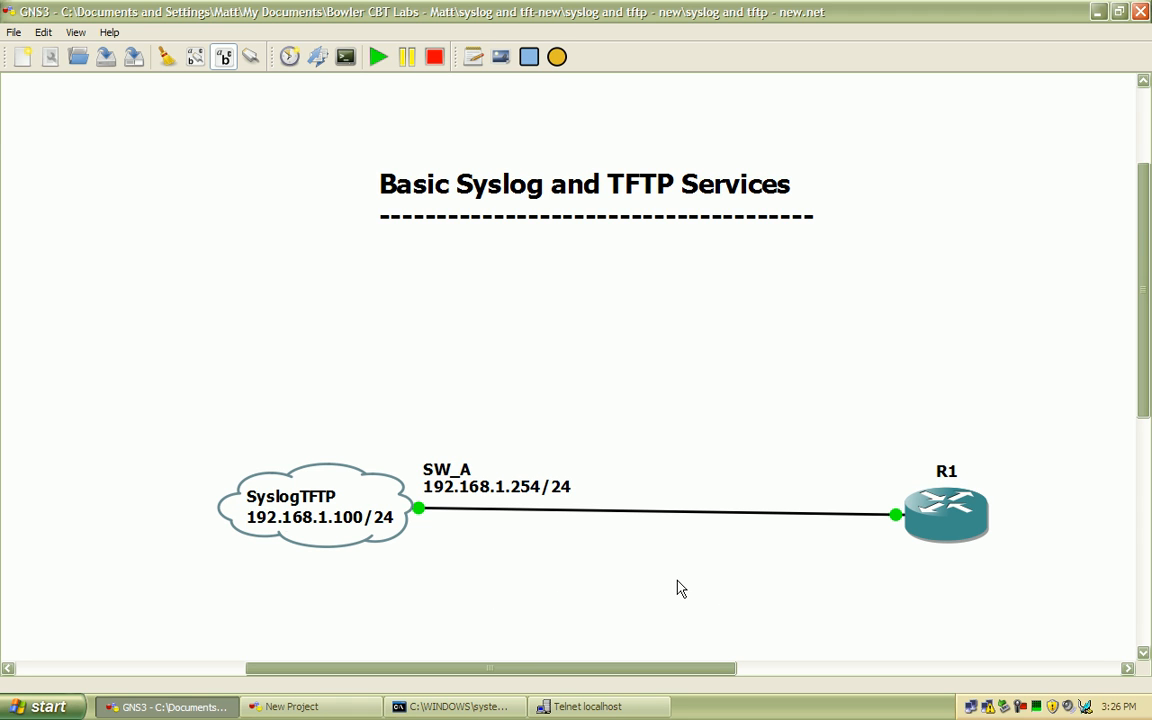
pyautogui.moveTo(1054, 330)
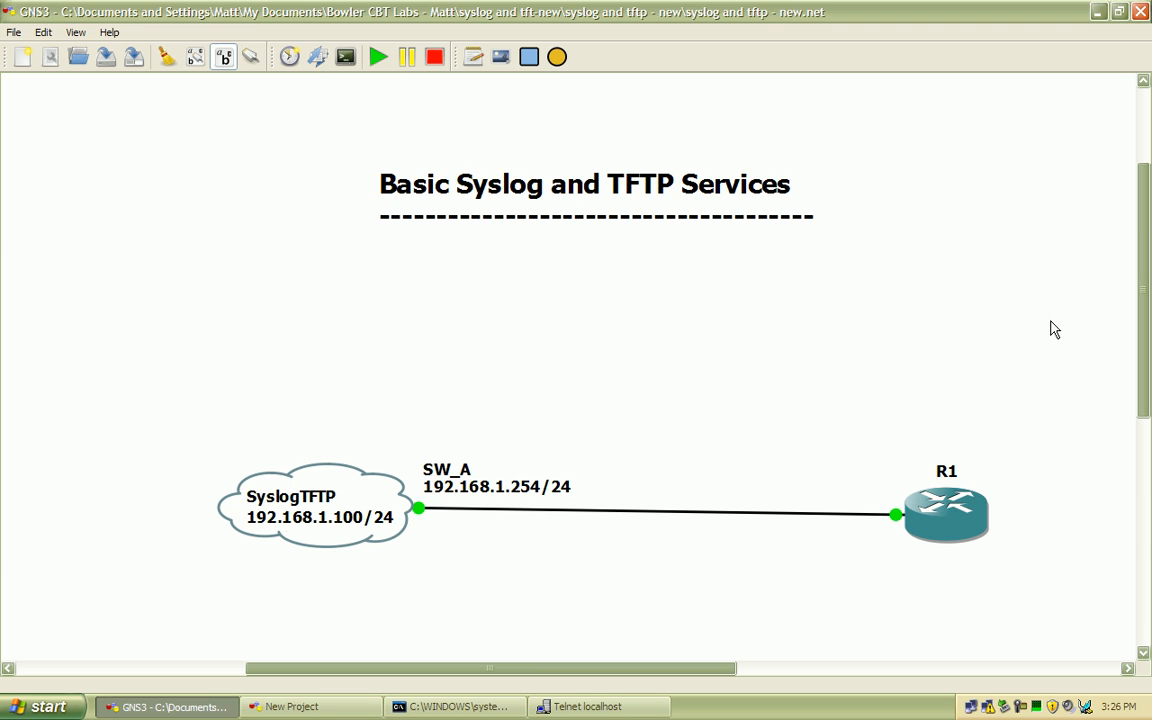
pyautogui.moveTo(1041, 319)
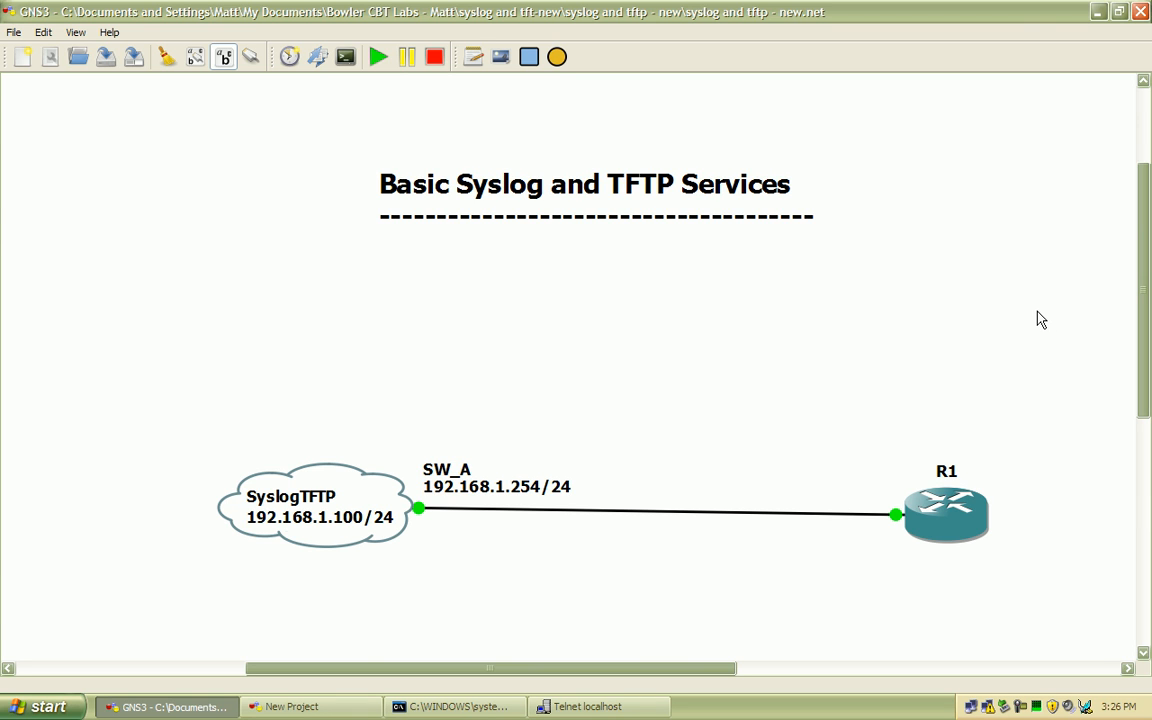
pyautogui.moveTo(1038, 318)
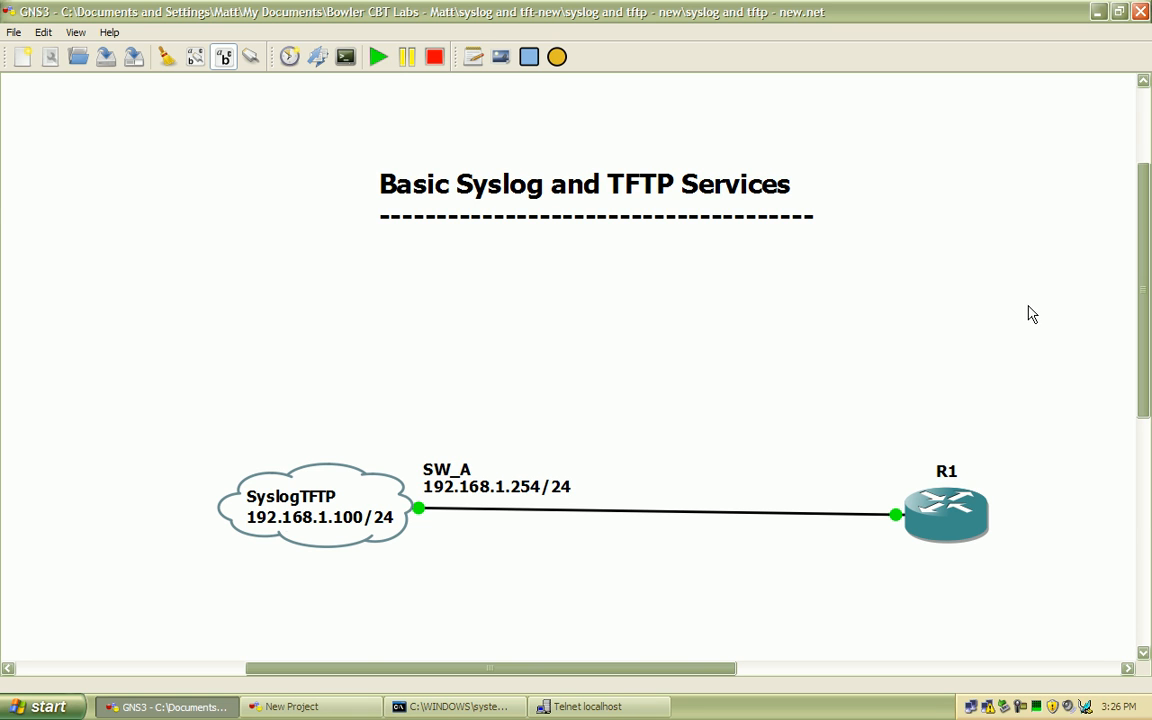
pyautogui.moveTo(1095, 310)
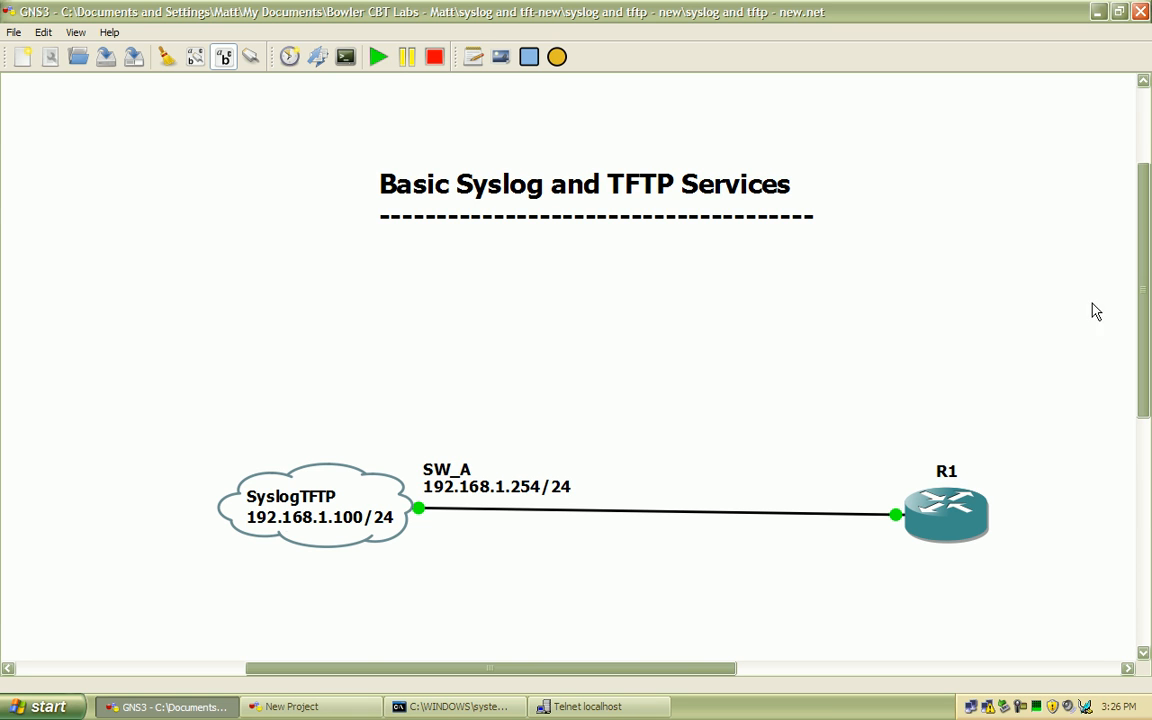
pyautogui.moveTo(1043, 289)
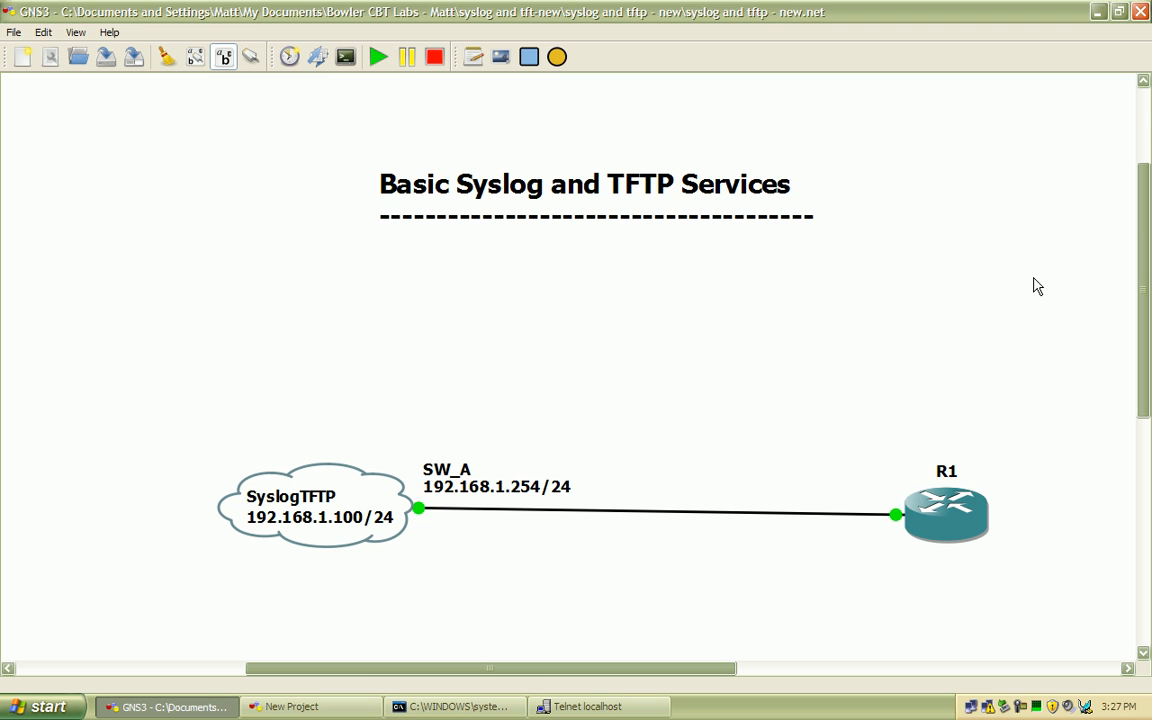
pyautogui.moveTo(393, 630)
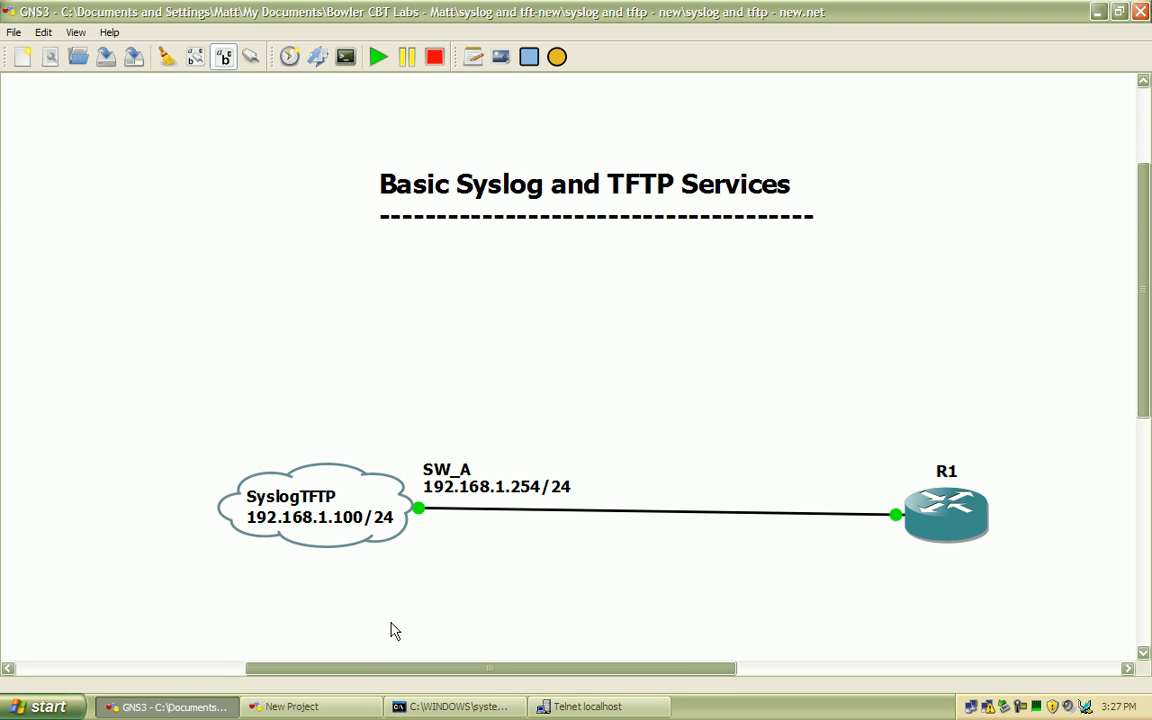
pyautogui.moveTo(420, 606)
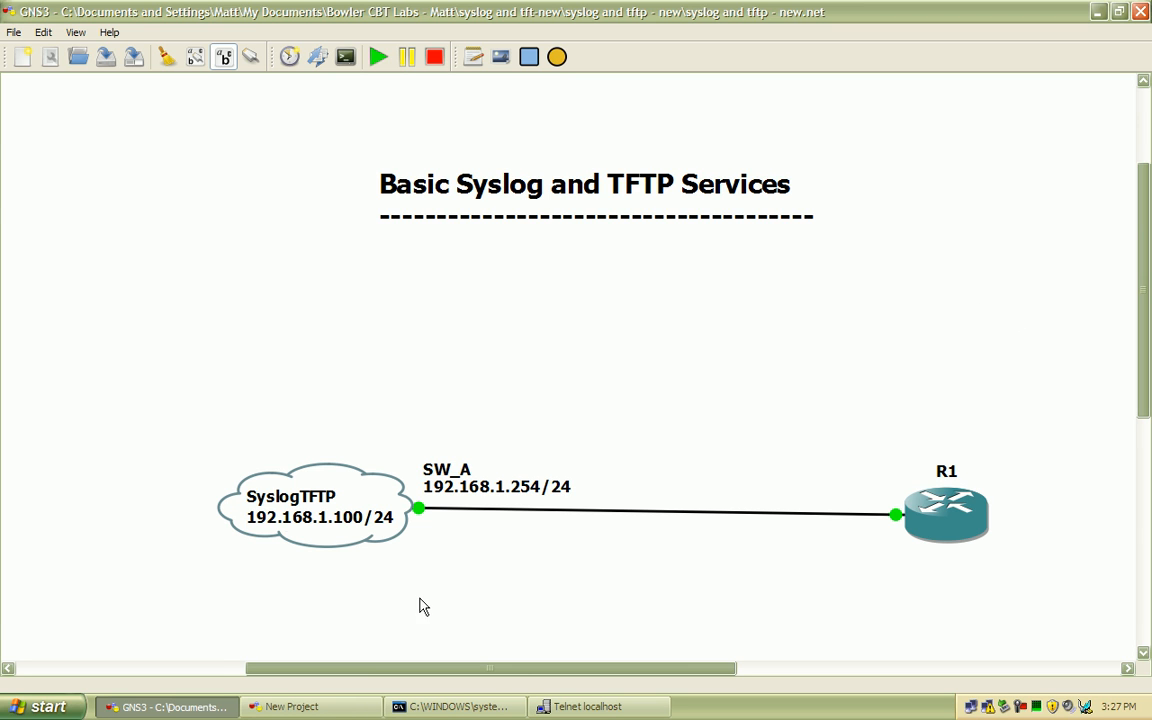
pyautogui.moveTo(955, 543)
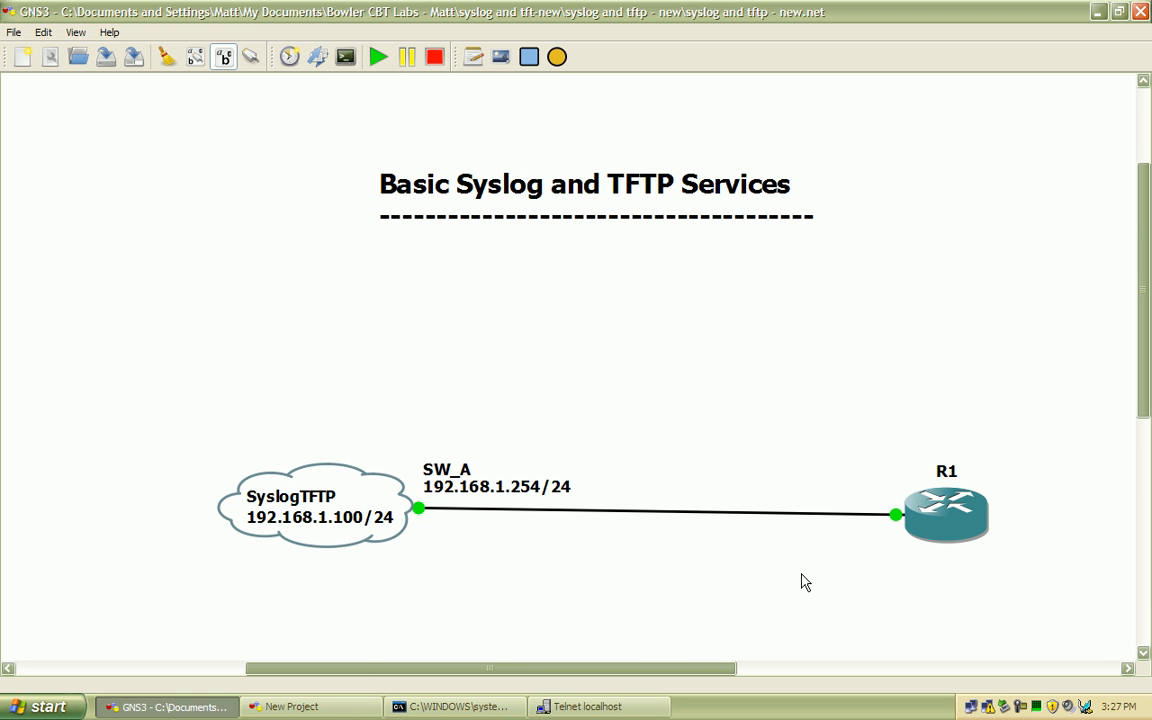
pyautogui.moveTo(808, 581)
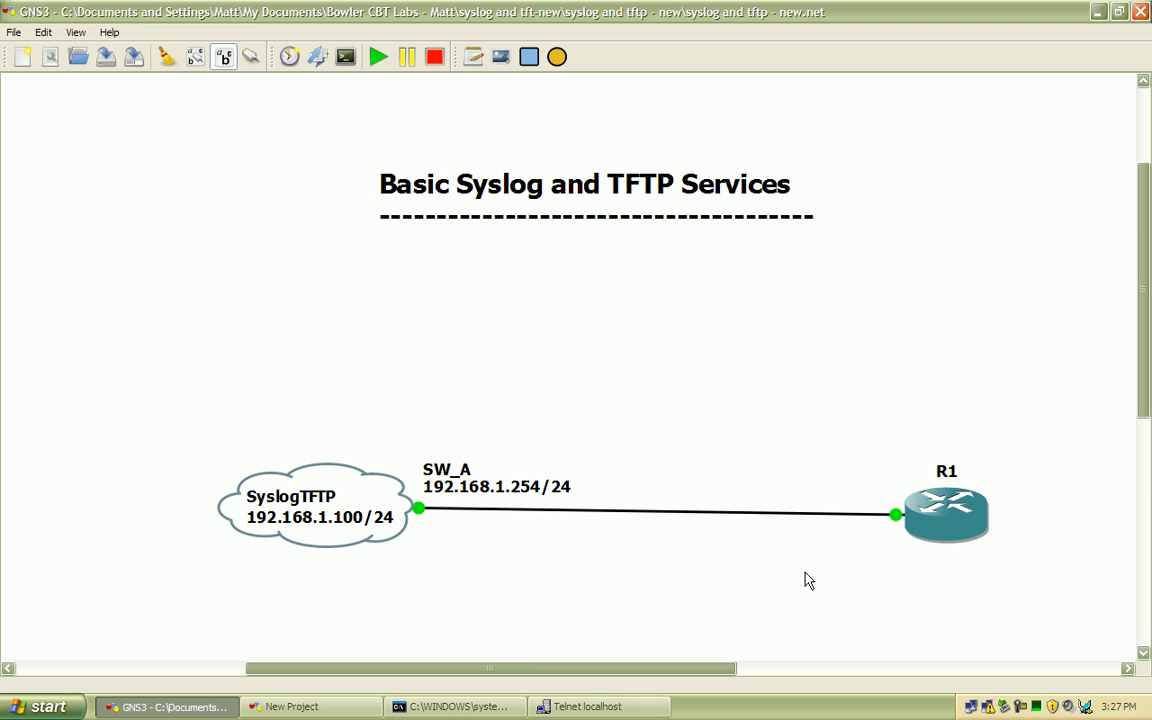
pyautogui.moveTo(790, 574)
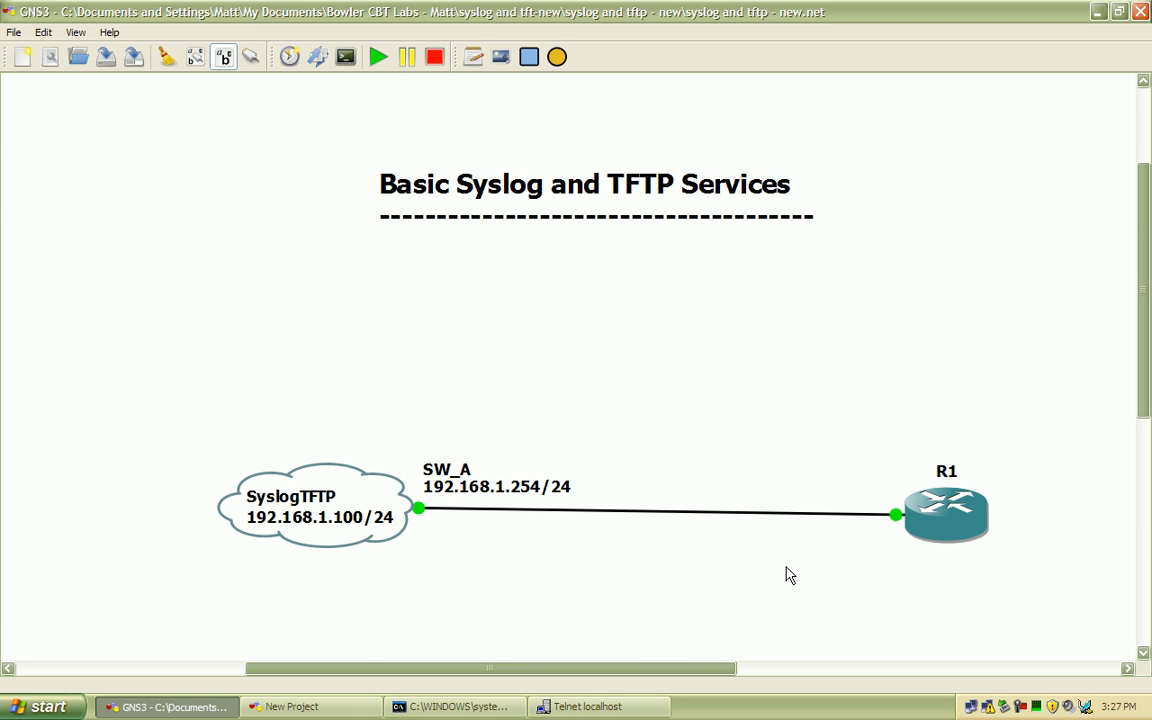
pyautogui.moveTo(858, 580)
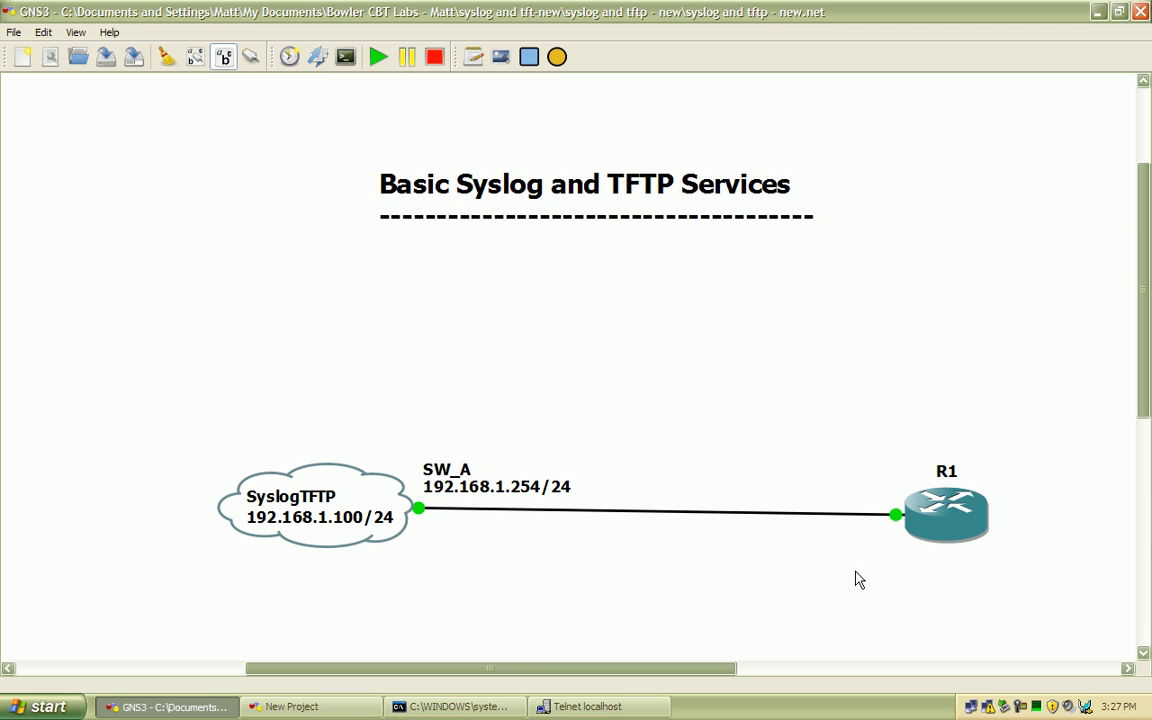
pyautogui.moveTo(850, 578)
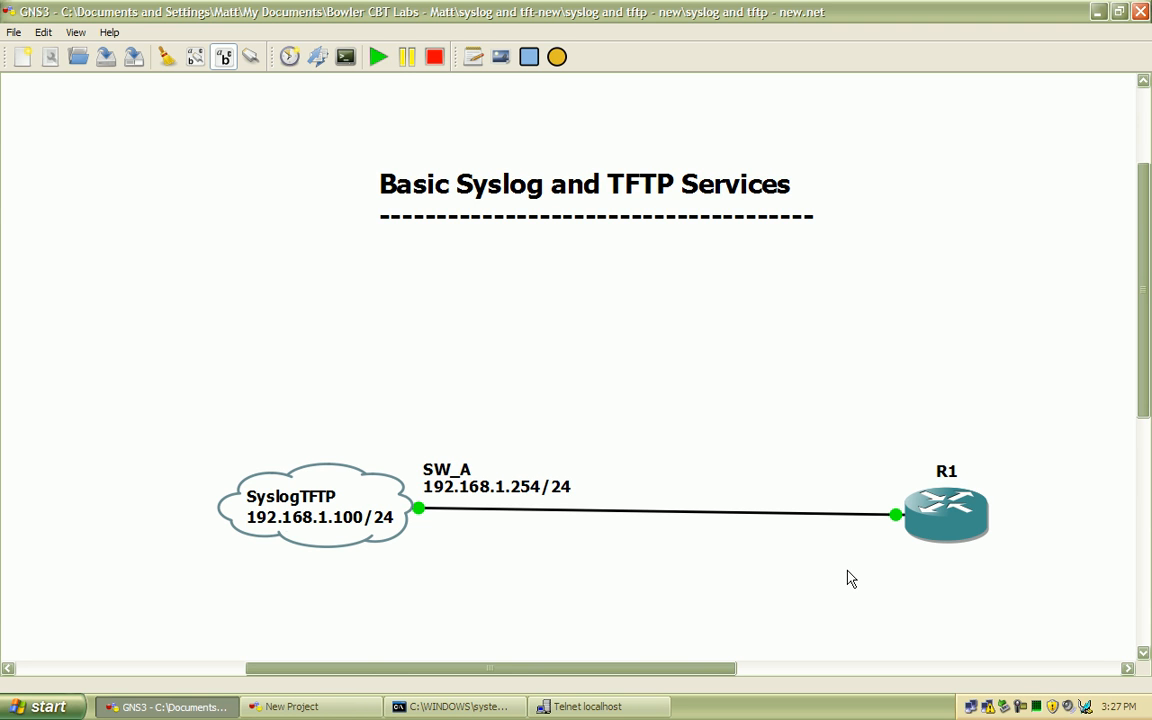
pyautogui.moveTo(821, 574)
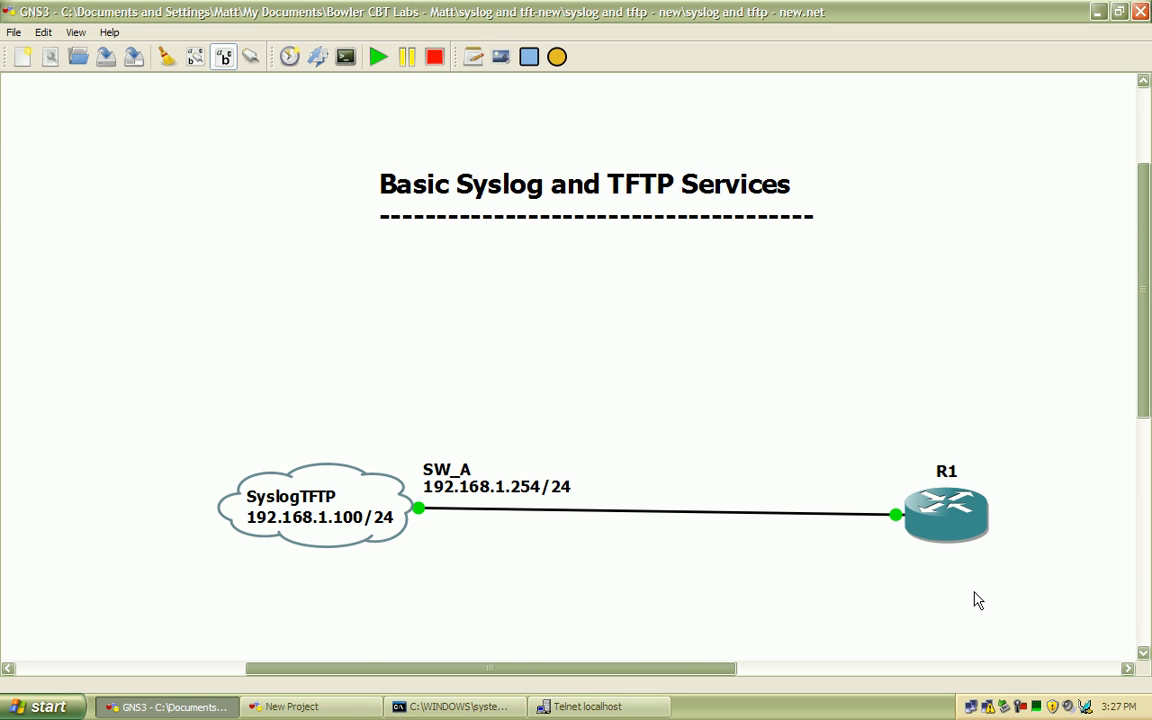
pyautogui.moveTo(884, 598)
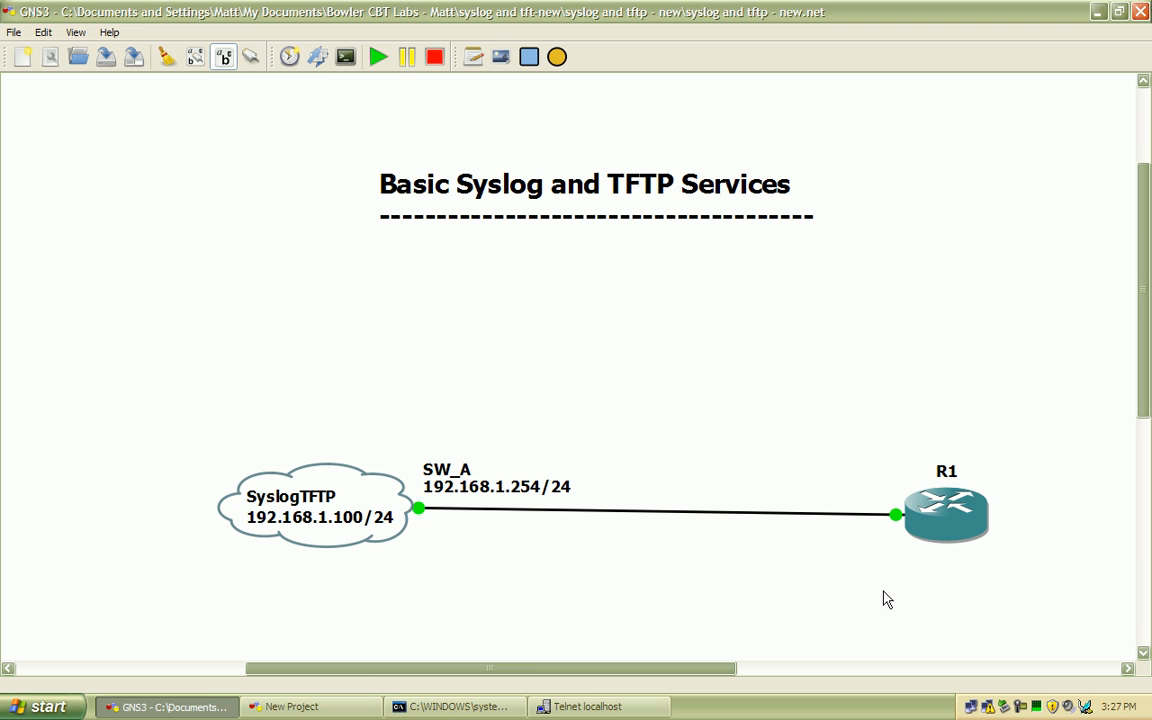
pyautogui.moveTo(1023, 599)
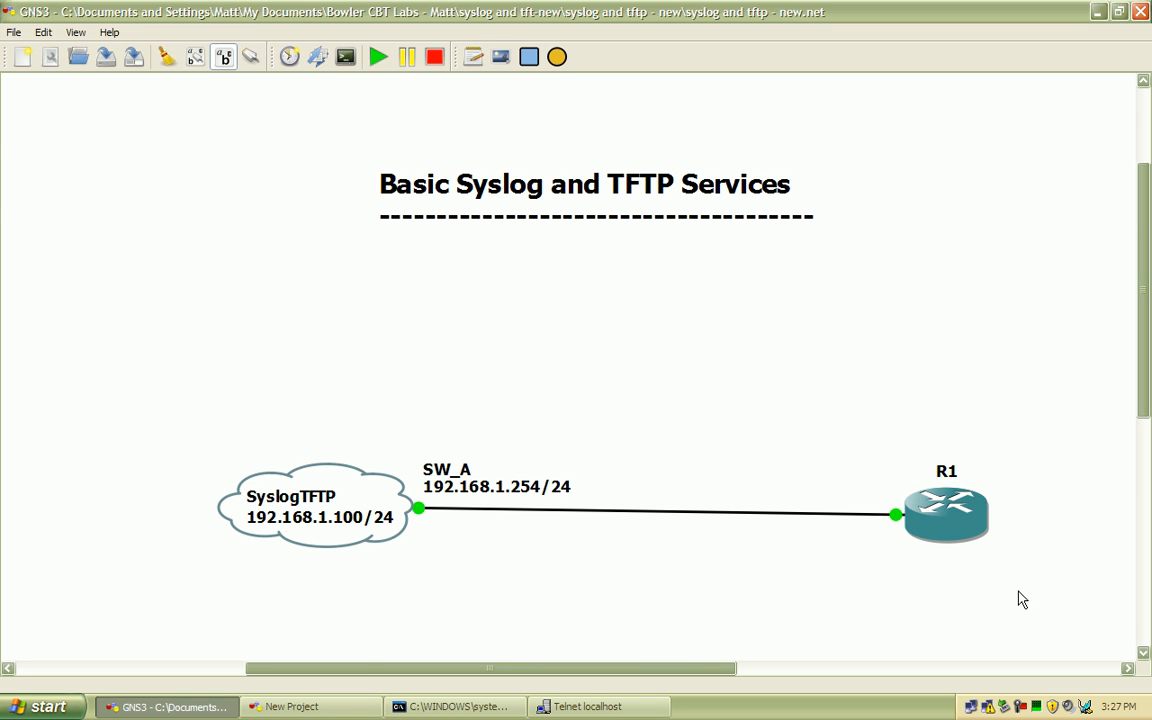
pyautogui.moveTo(1021, 588)
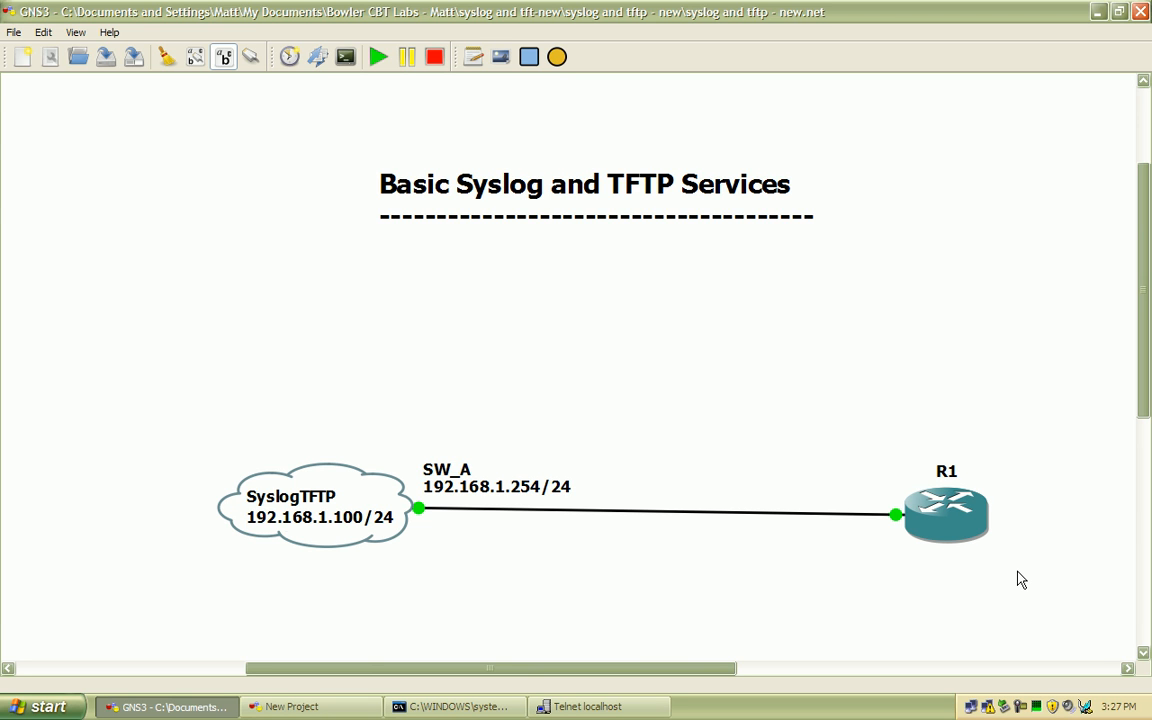
pyautogui.moveTo(1034, 584)
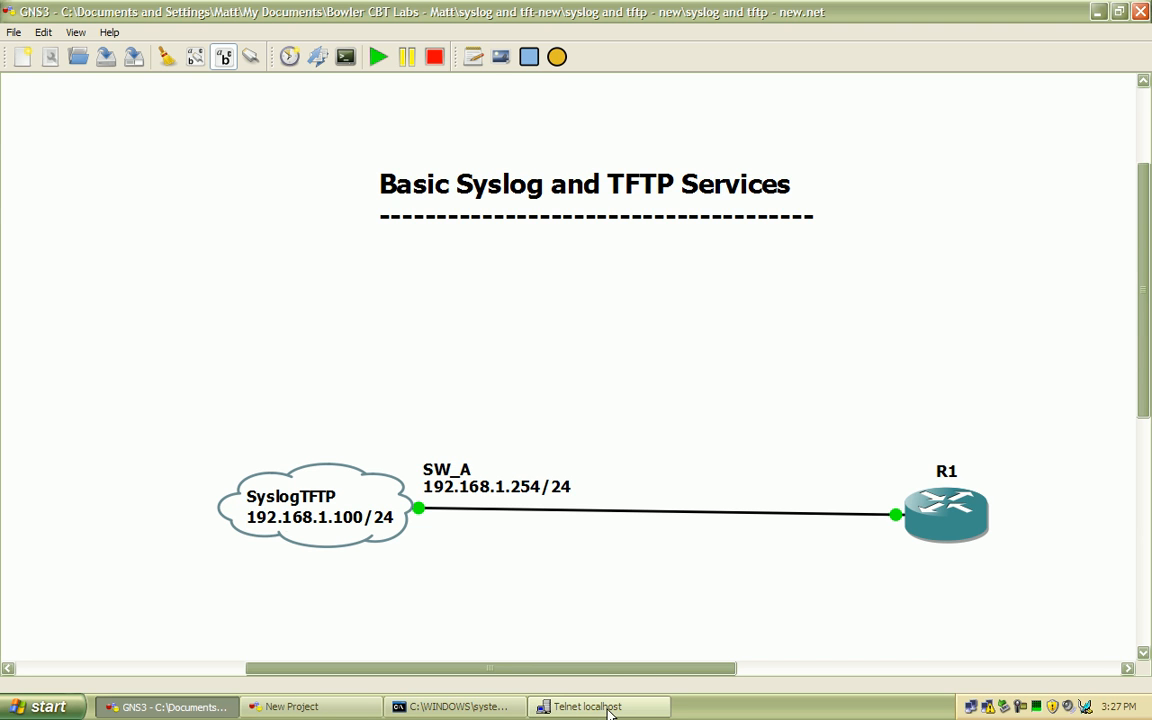
# Restore the Windows command prompt over the GNS3 lab and begin typing a ping command
pyautogui.click(453, 707)
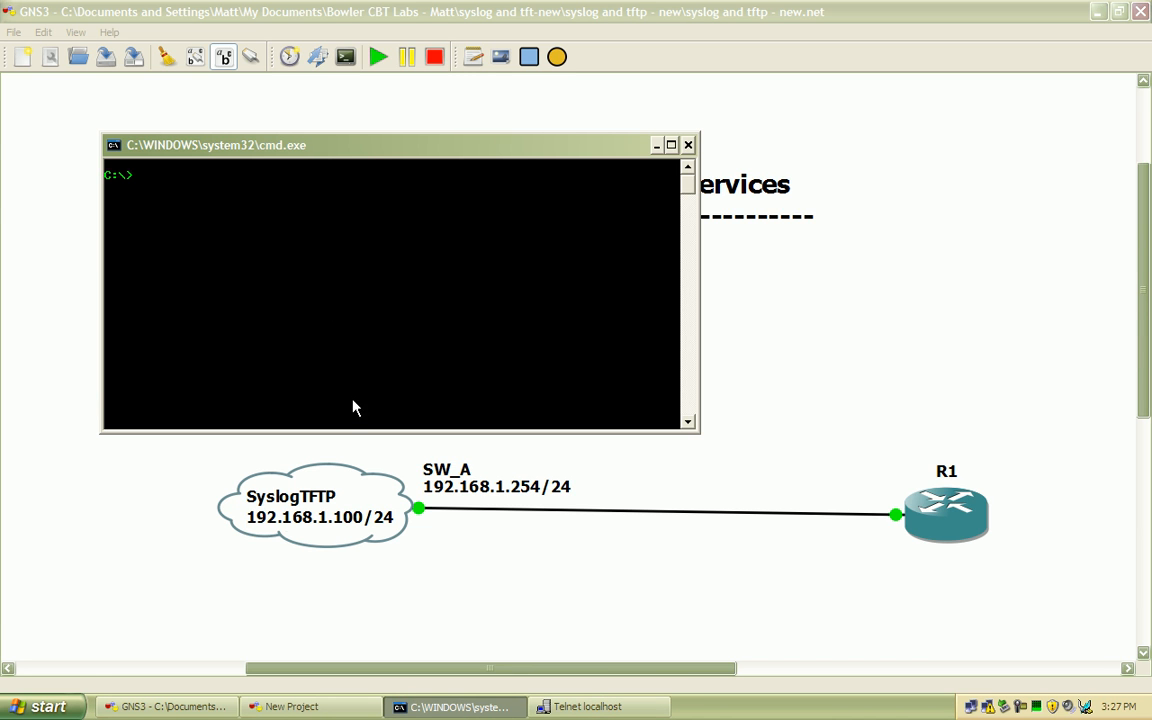
pyautogui.write('p')
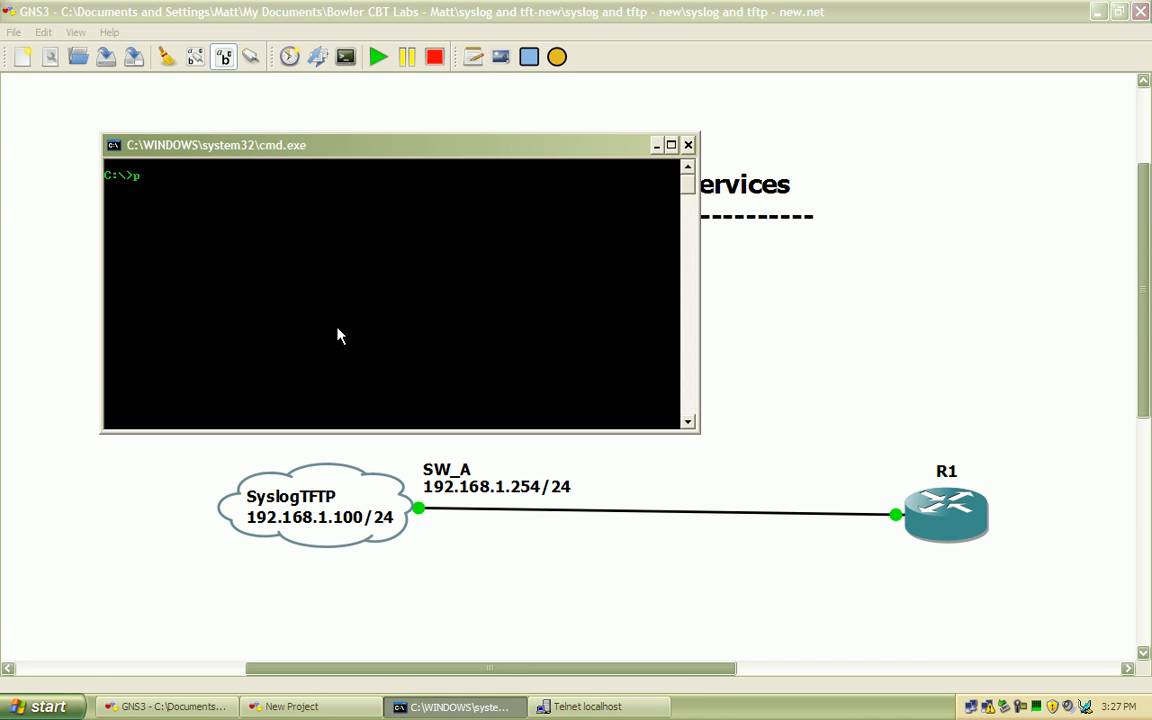